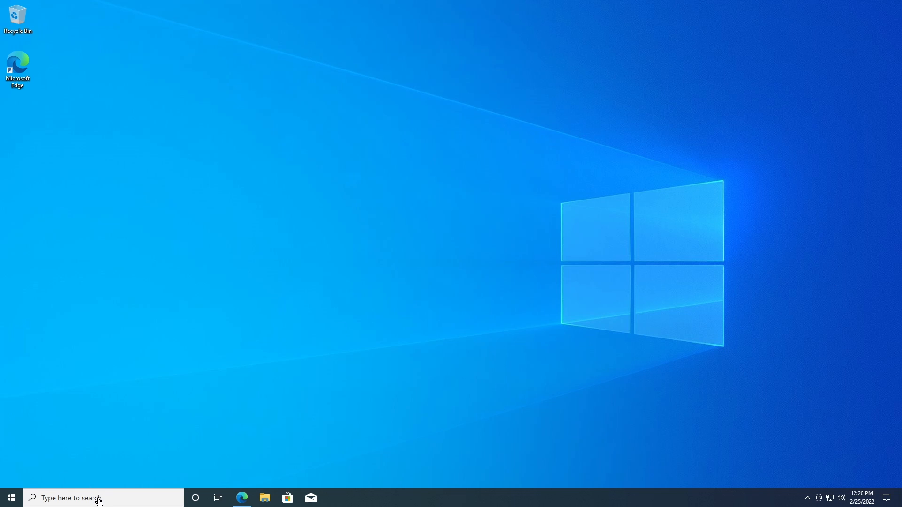
Step: Uncheck Windows Media Player under Media Features in Control Panel's Windows Features and apply
type("control panel")
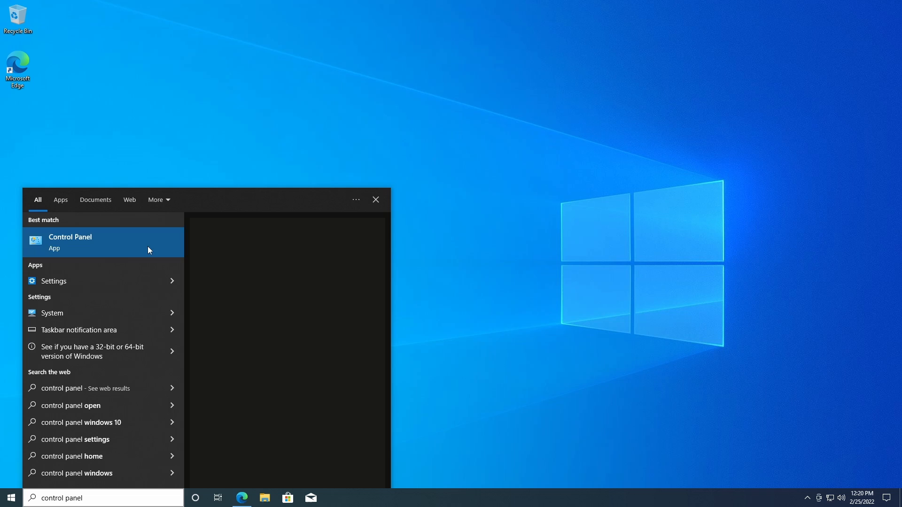
left_click(69, 242)
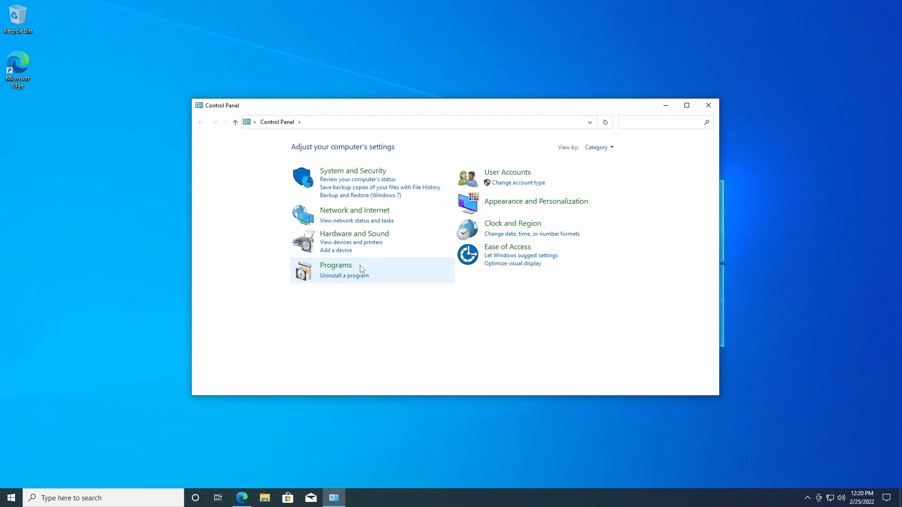
left_click(335, 265)
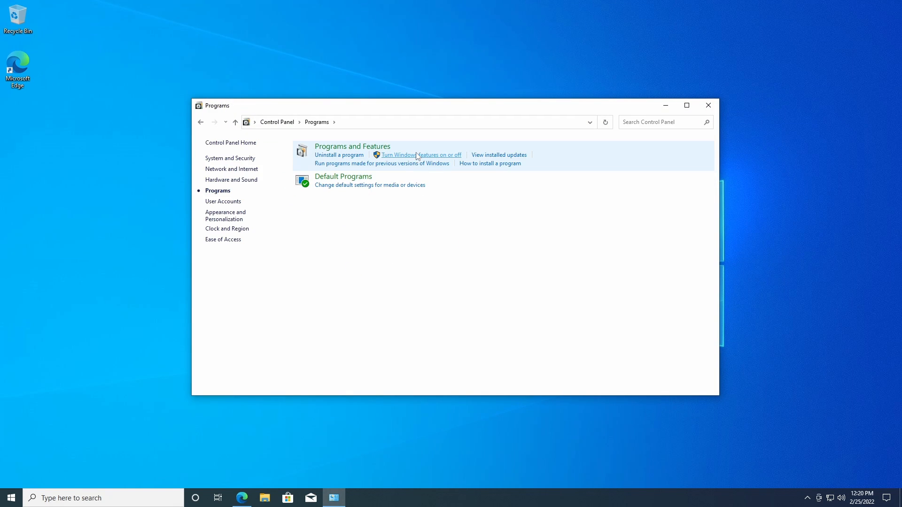
left_click(421, 154)
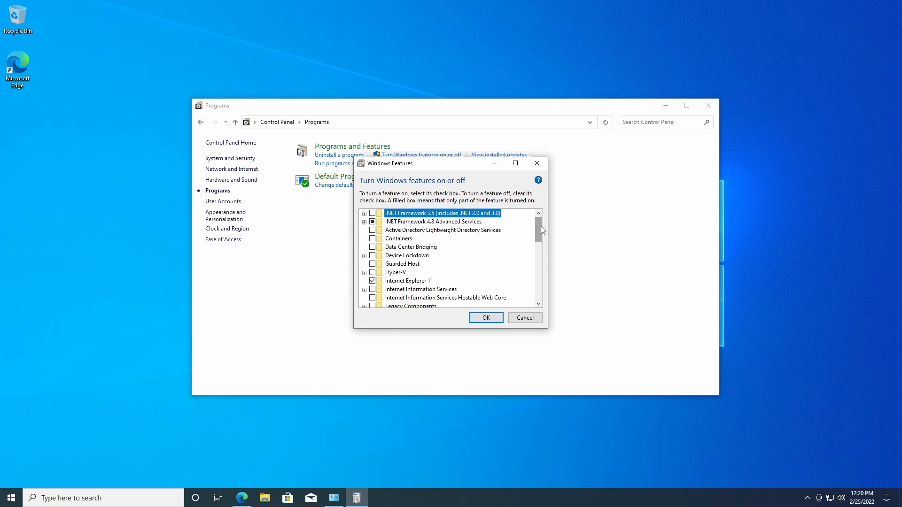
scroll("down", 3)
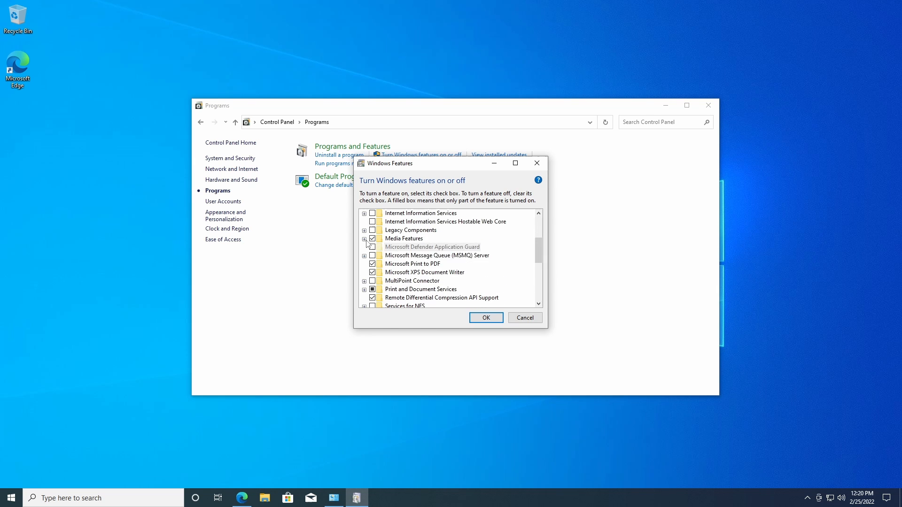
left_click(372, 238)
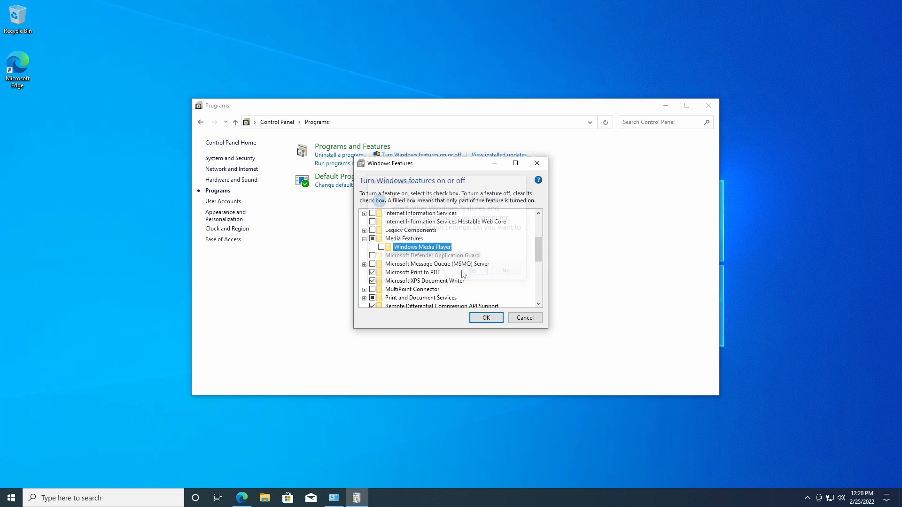
left_click(485, 318)
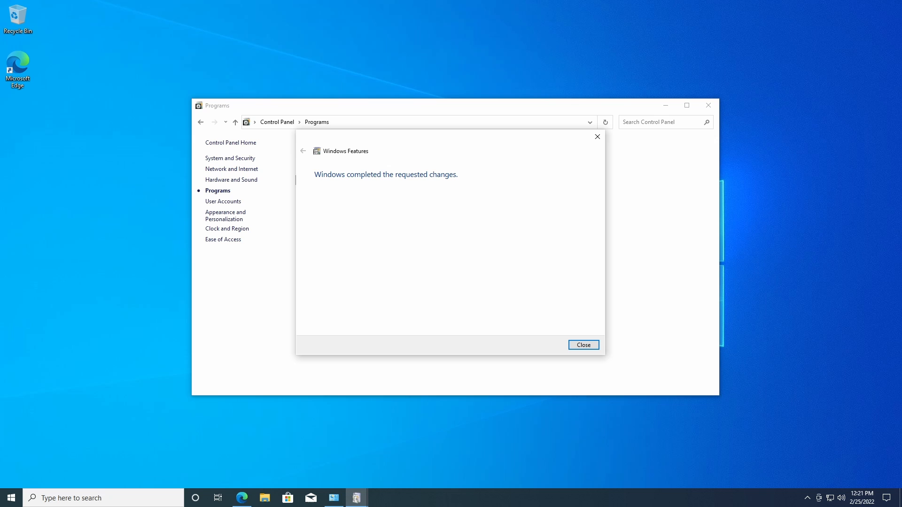
mouse_move(621, 326)
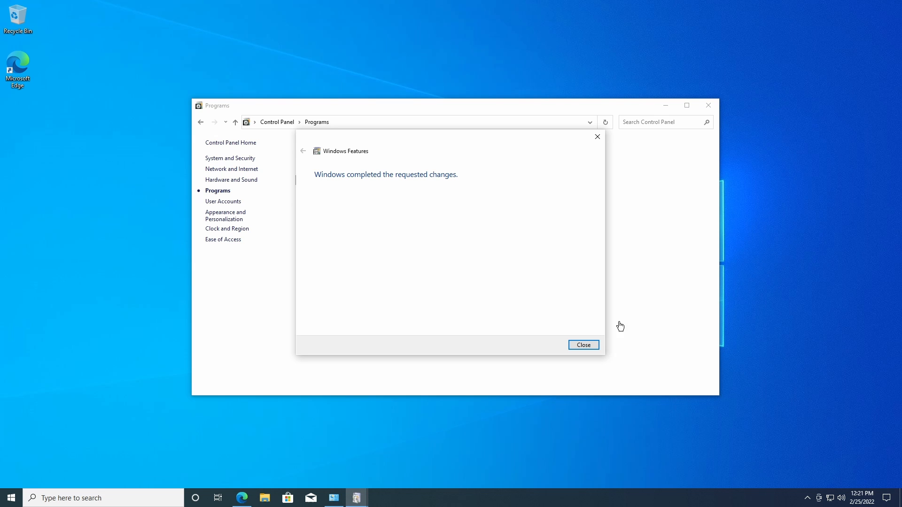
left_click(582, 344)
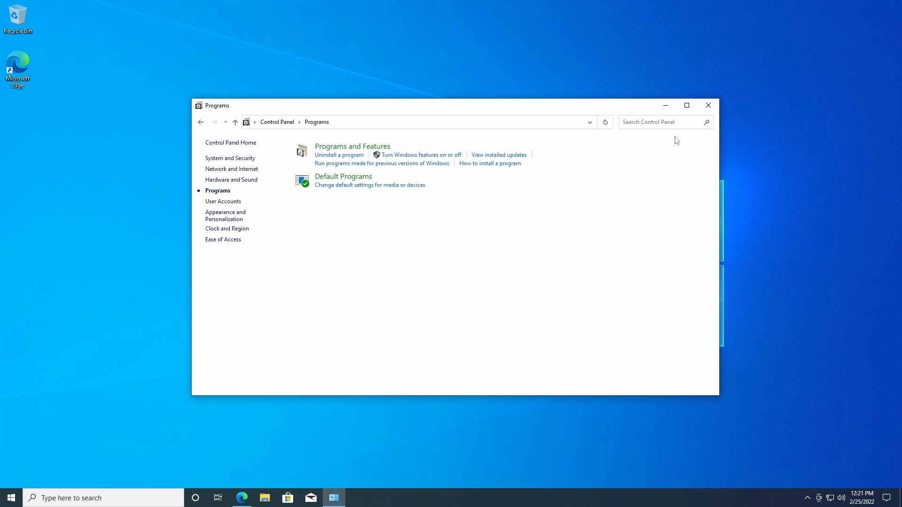
Step: Run MP10Setup from Downloads and dismiss its Windows XP 32-bit only error
left_click(707, 105)
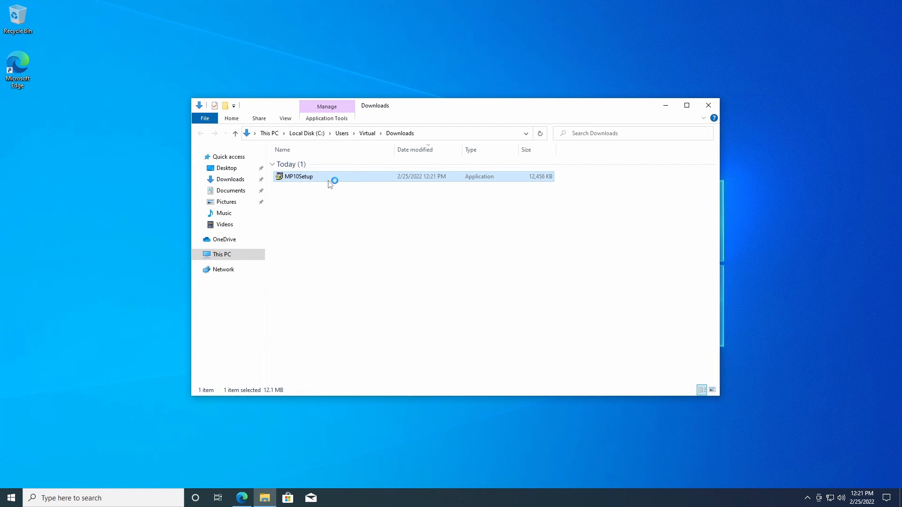
double_click(298, 176)
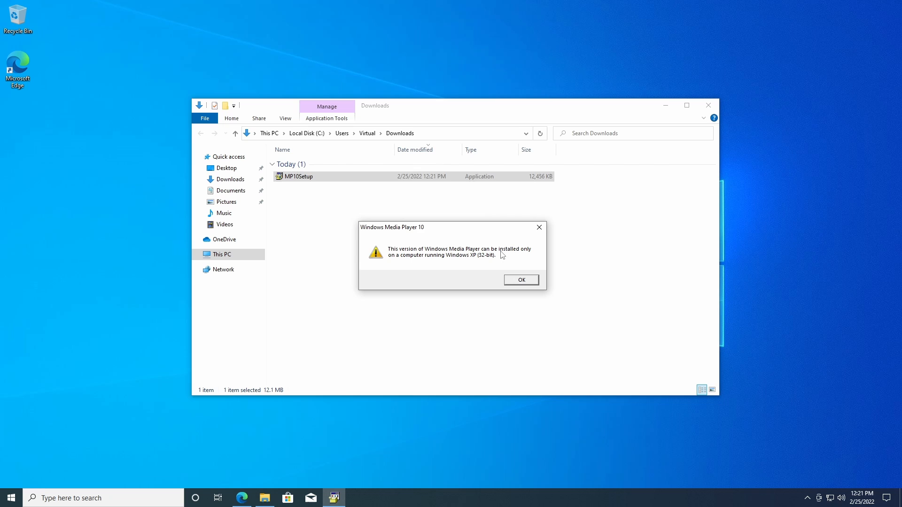
mouse_move(449, 271)
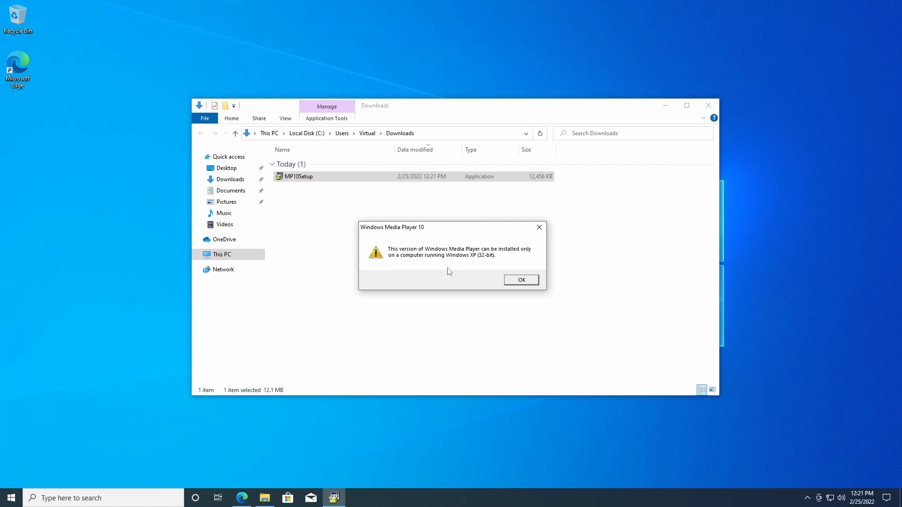
mouse_move(525, 291)
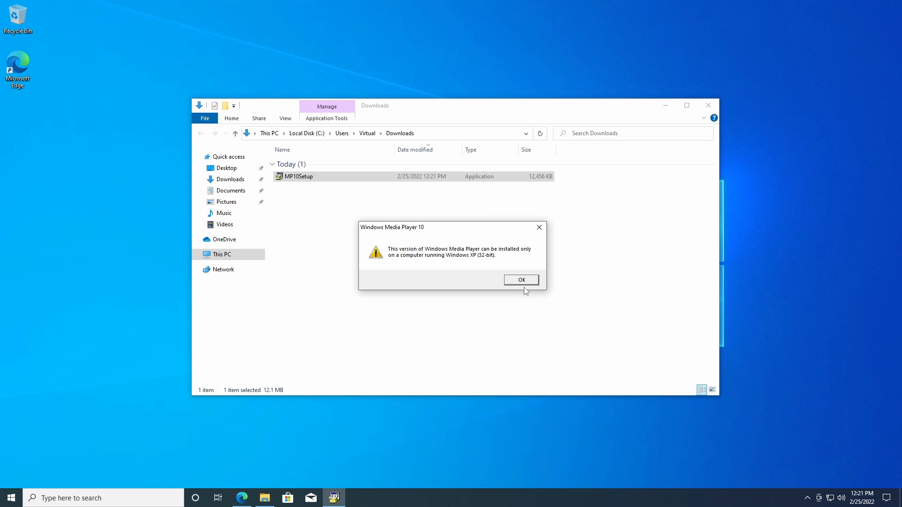
left_click(520, 279)
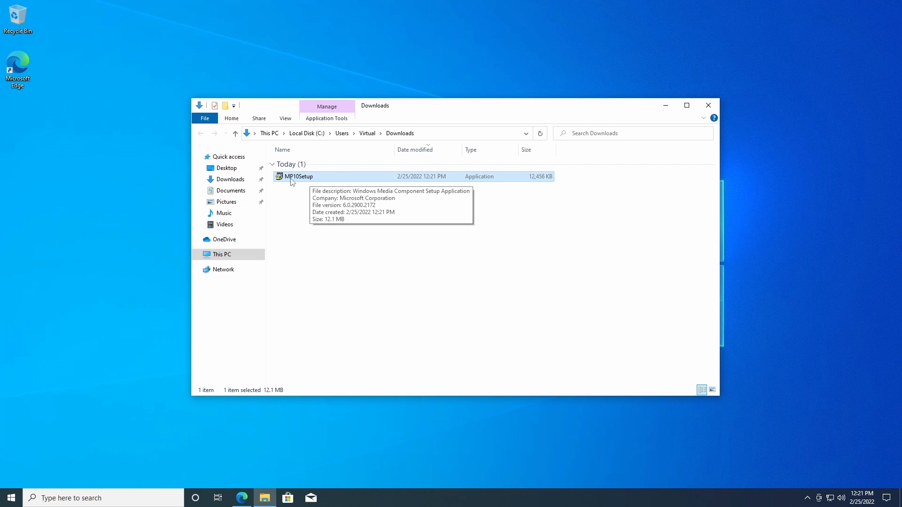
Step: Extract MP10Setup with 7-Zip into its own MP10Setup folder
right_click(298, 176)
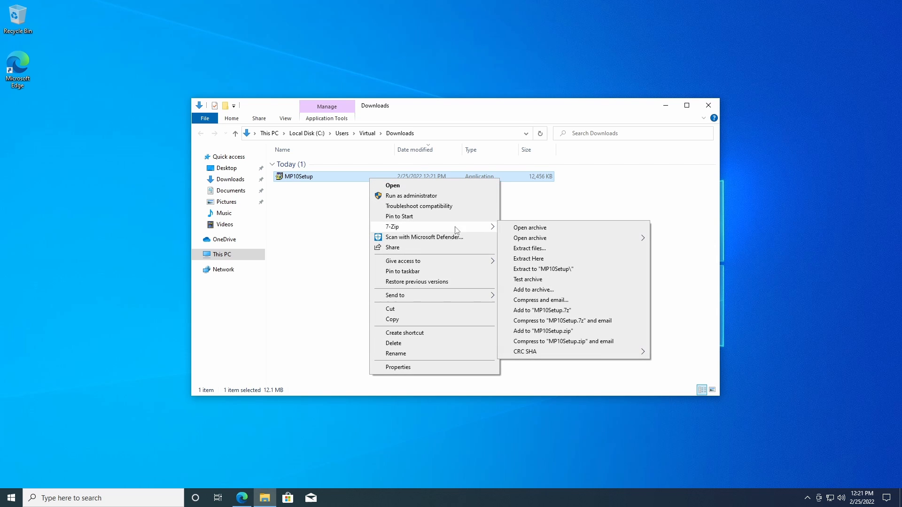
left_click(529, 248)
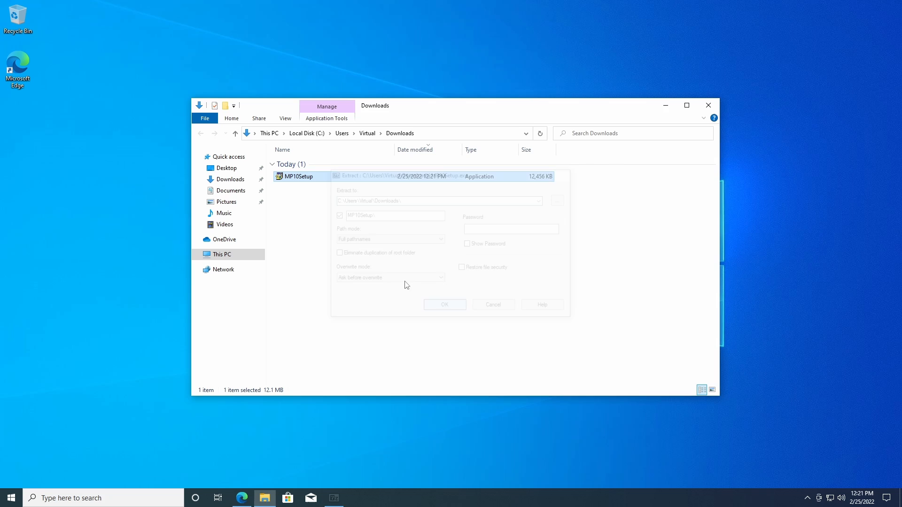
left_click(444, 305)
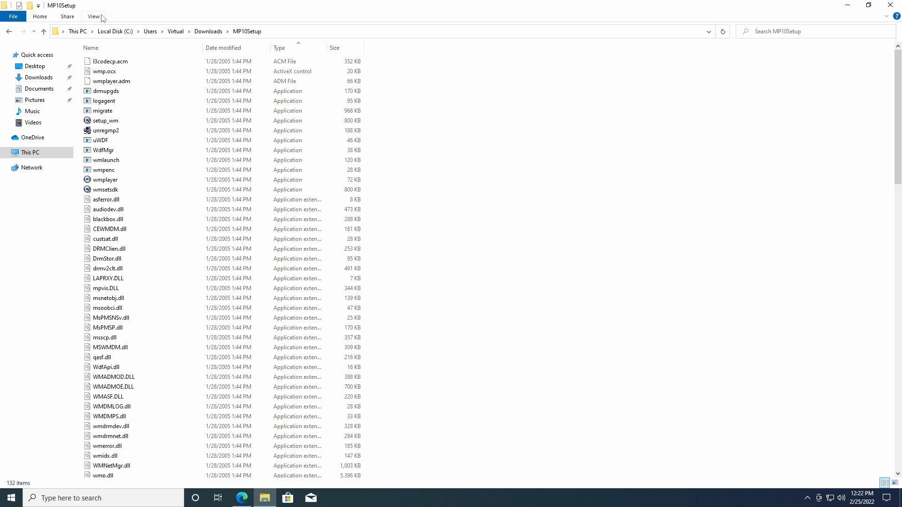
Step: Select the setup information files codecs10 through WPD10 and choose Install
left_click(93, 16)
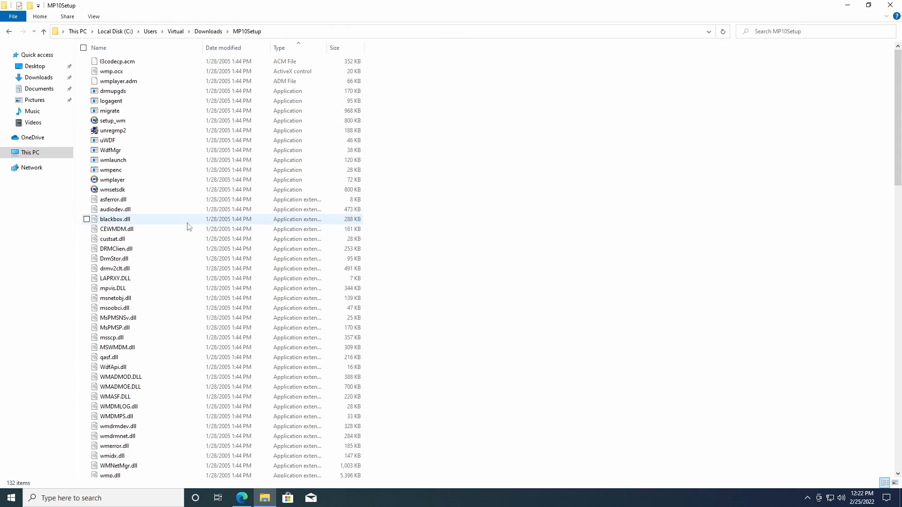
scroll("down", 3)
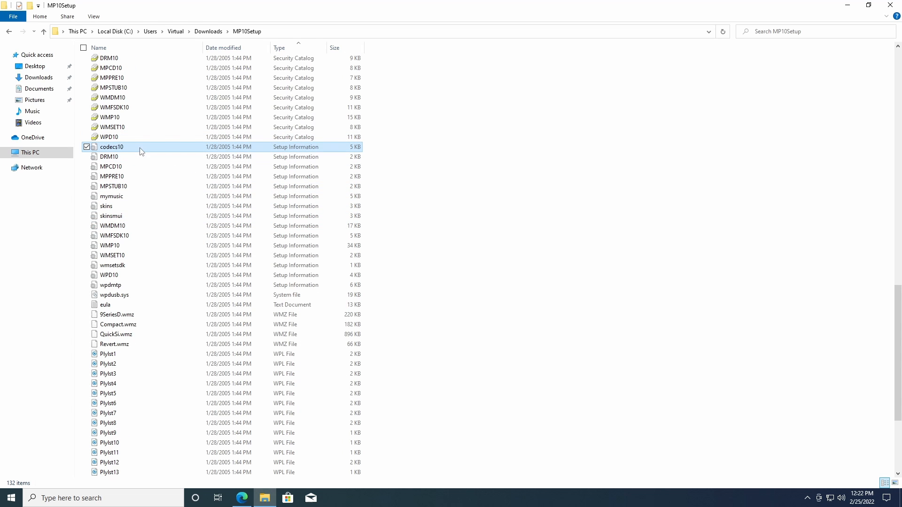
left_click(111, 215)
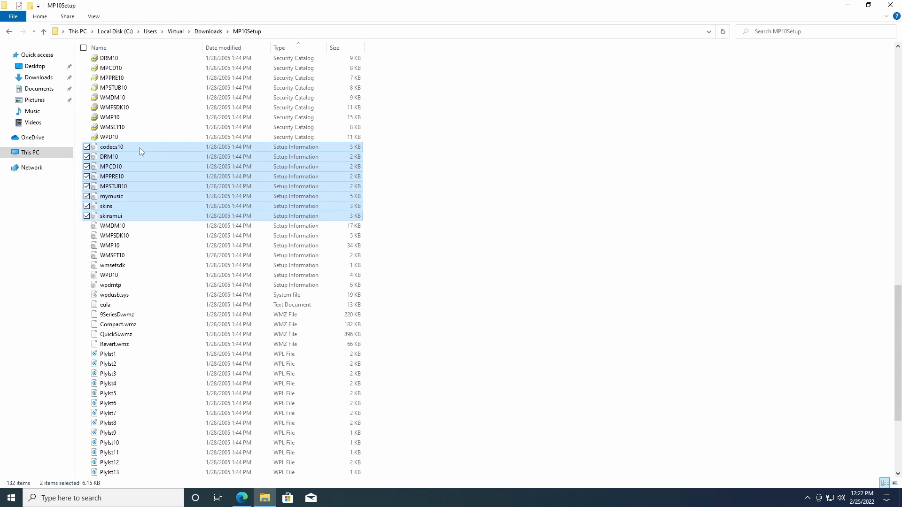
left_click(109, 275)
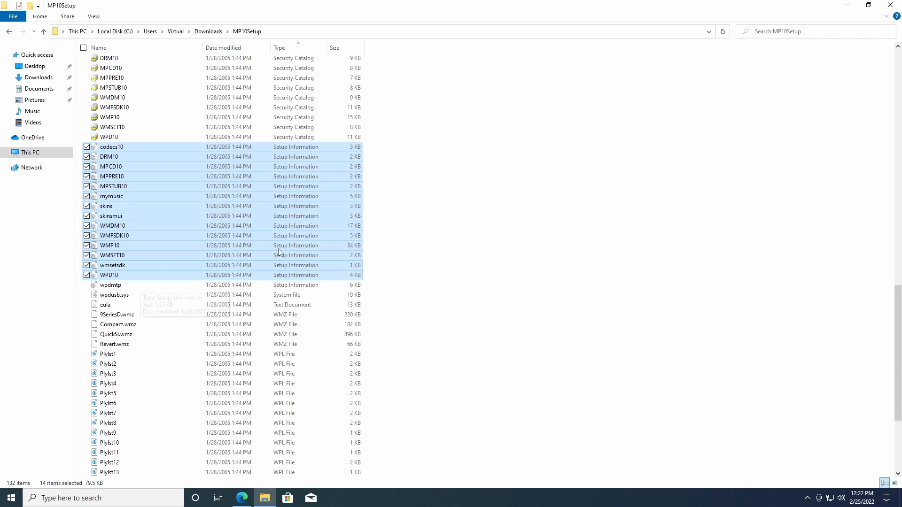
right_click(134, 172)
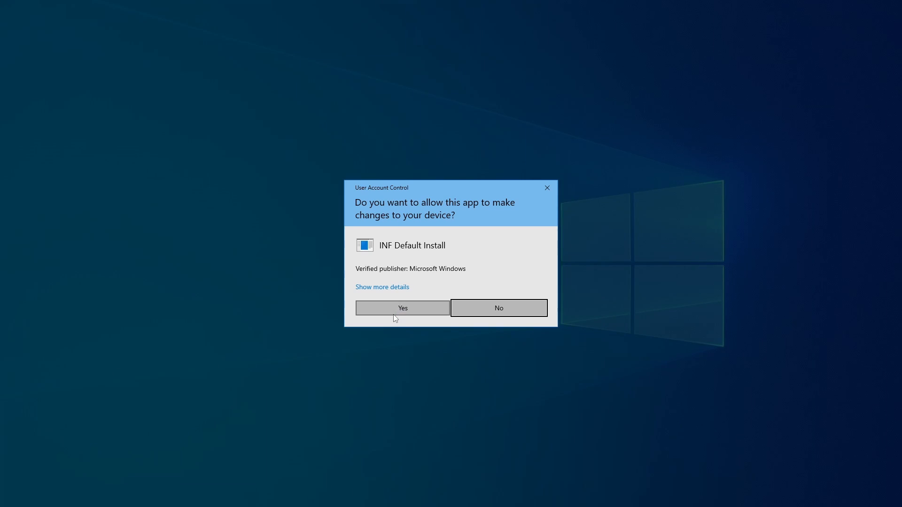
Step: Allow each INF Default Install prompt with Yes, then restart the computer
left_click(402, 308)
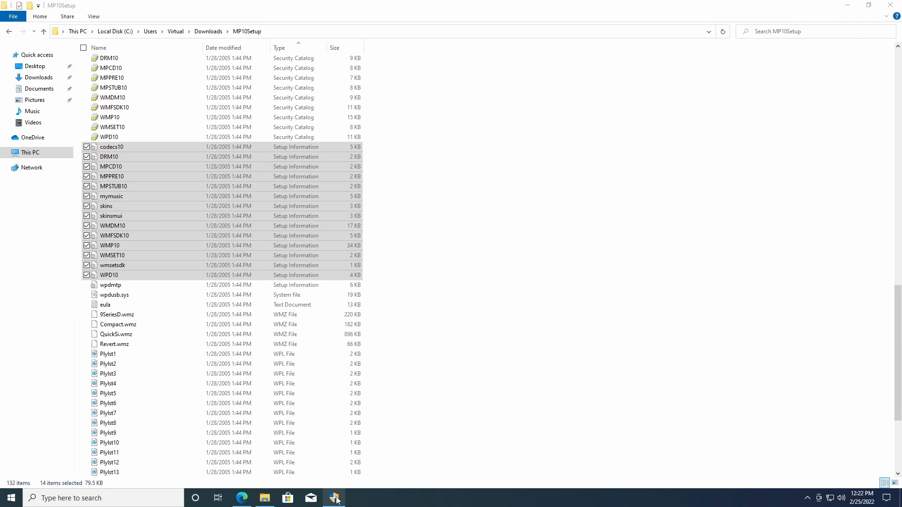
left_click(334, 498)
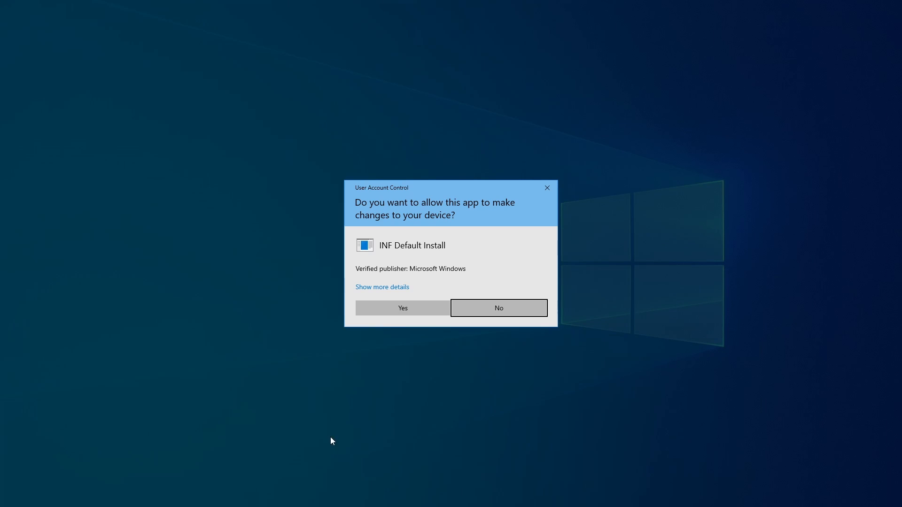
left_click(402, 308)
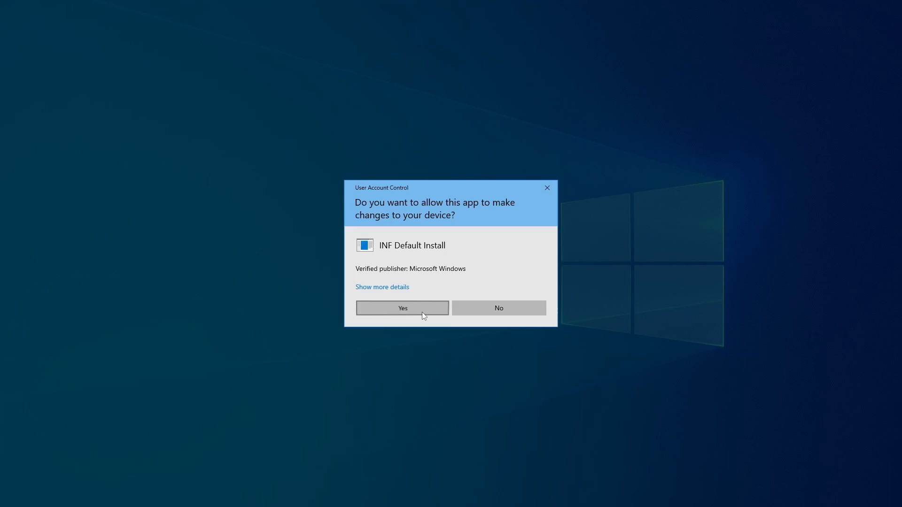
left_click(403, 308)
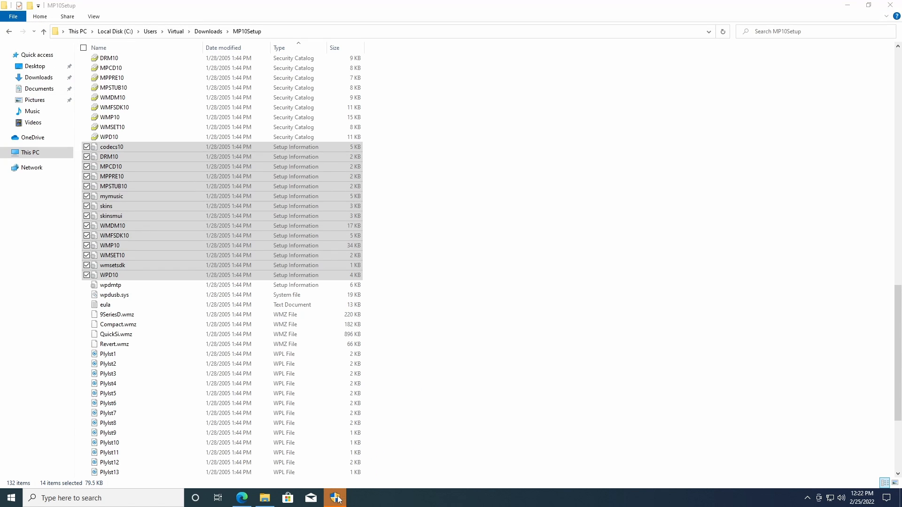
left_click(335, 498)
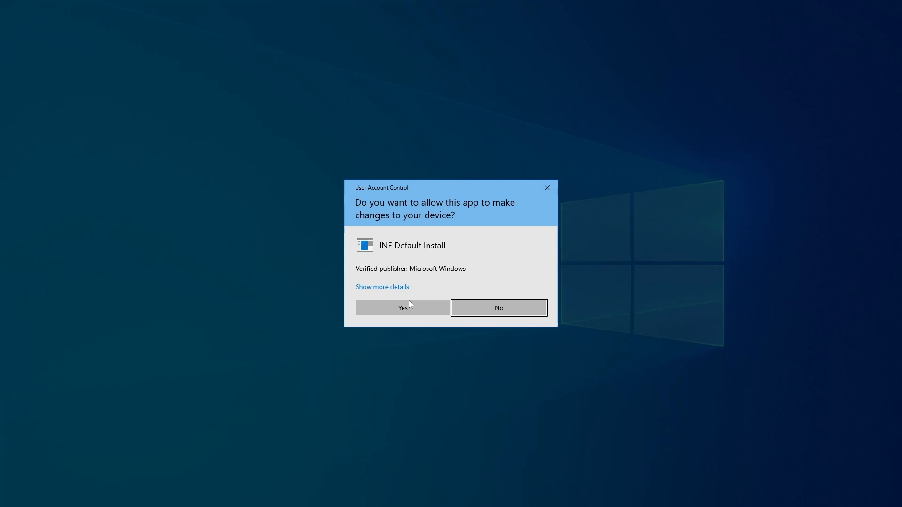
left_click(402, 308)
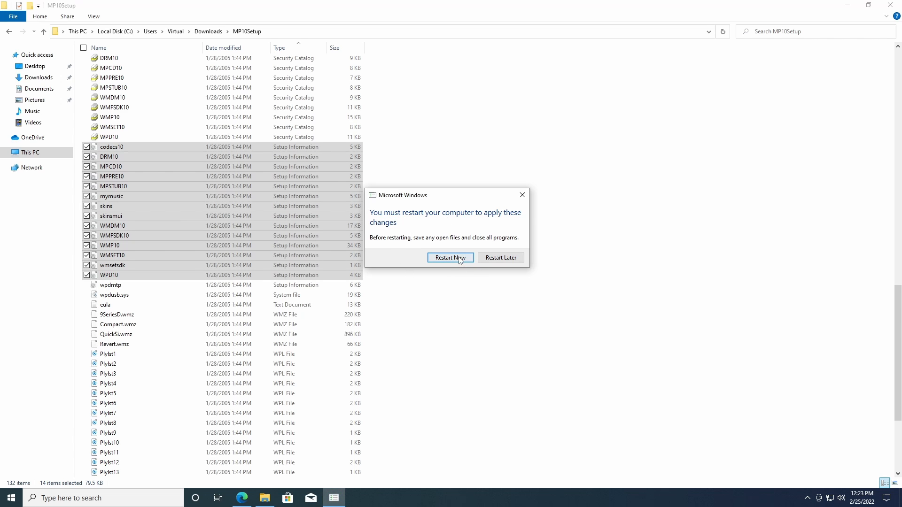
left_click(450, 257)
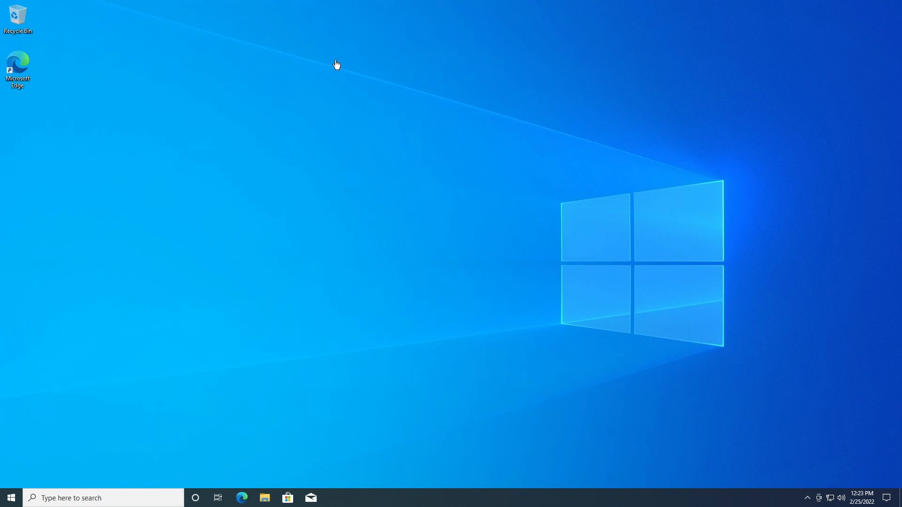
mouse_move(266, 497)
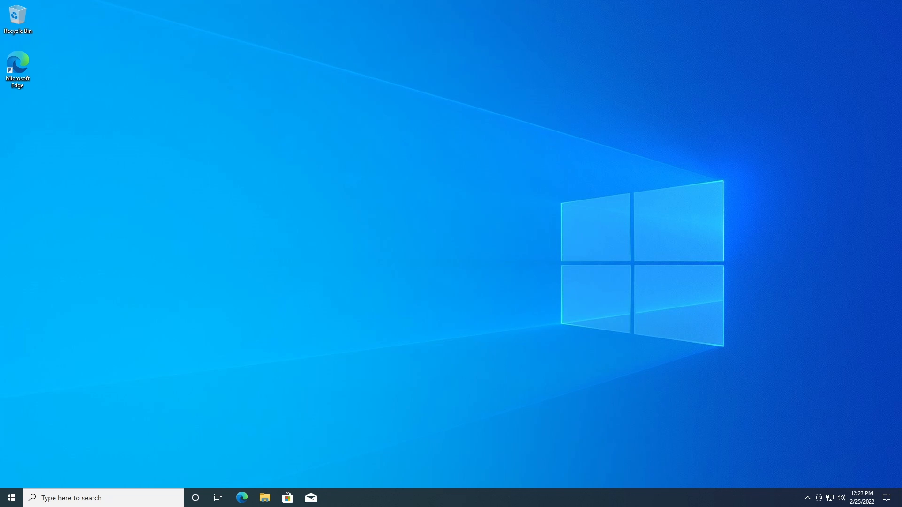
mouse_move(306, 169)
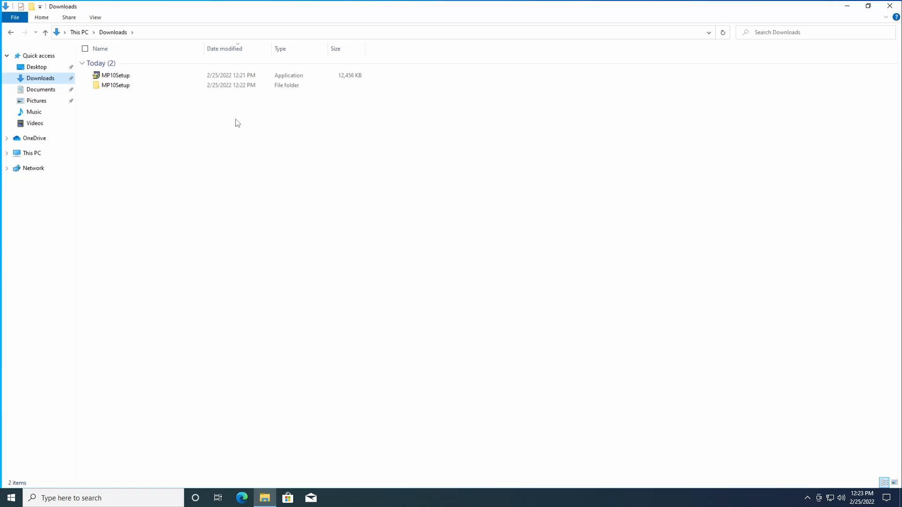
Step: Open the MP10Setup folder in Downloads and select its 55 DLL files
double_click(115, 85)
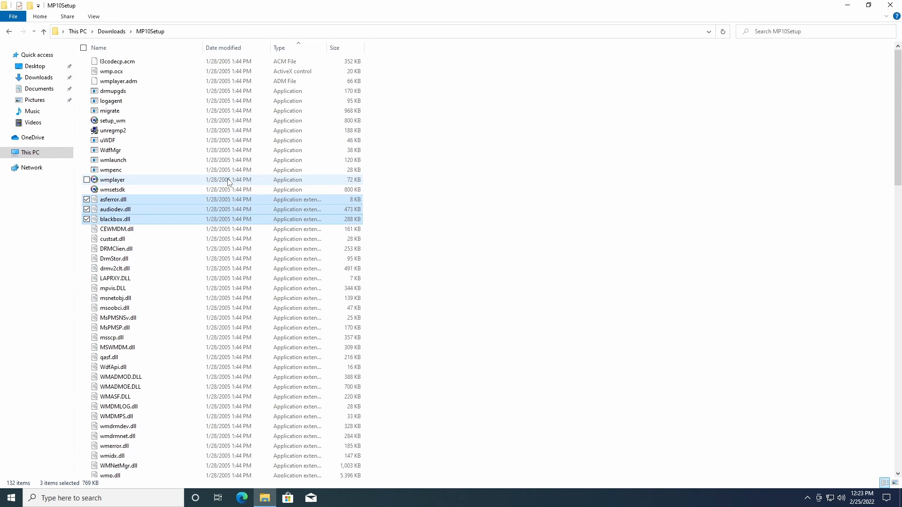
scroll("down", 3)
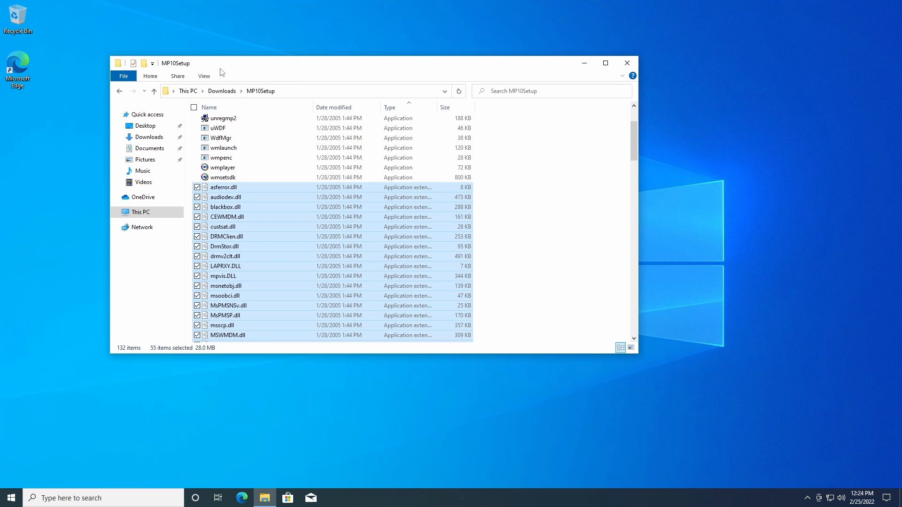
Step: Reach Troubleshoot > Advanced options in the Windows Recovery Environment
left_click_drag(638, 355, 800, 466)
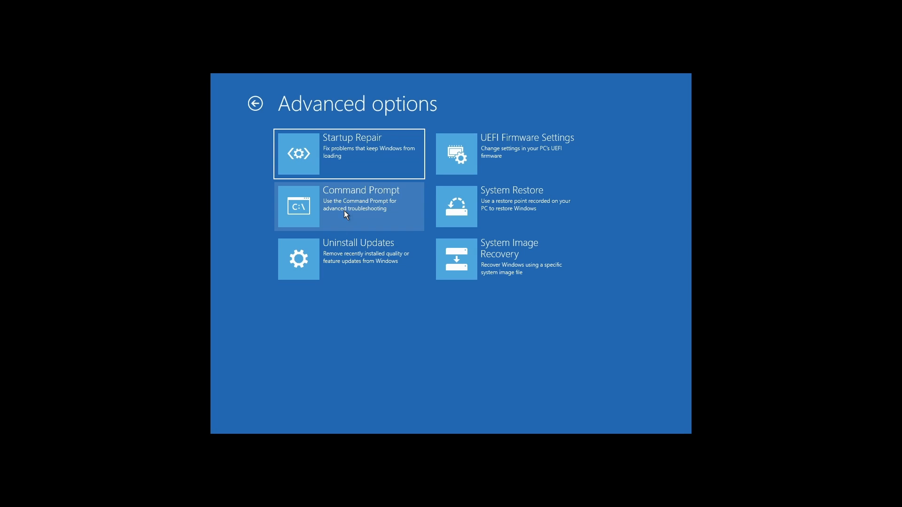
Step: Open a recovery Command Prompt and change directory to Downloads\MP10Setup
left_click(348, 207)
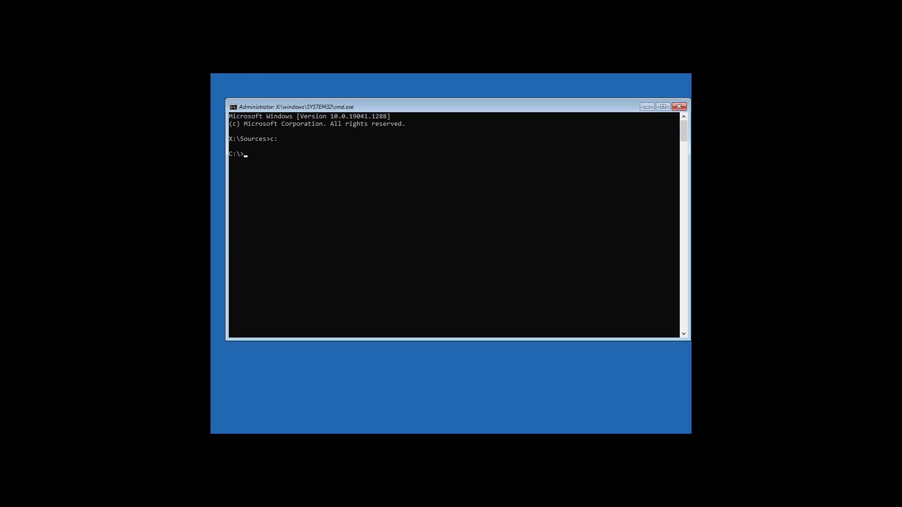
type("cd users")
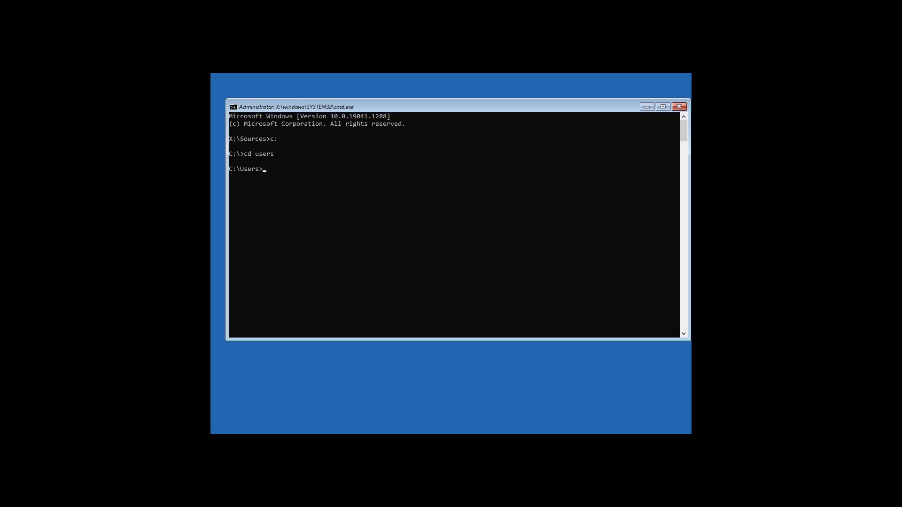
type("cd virtual")
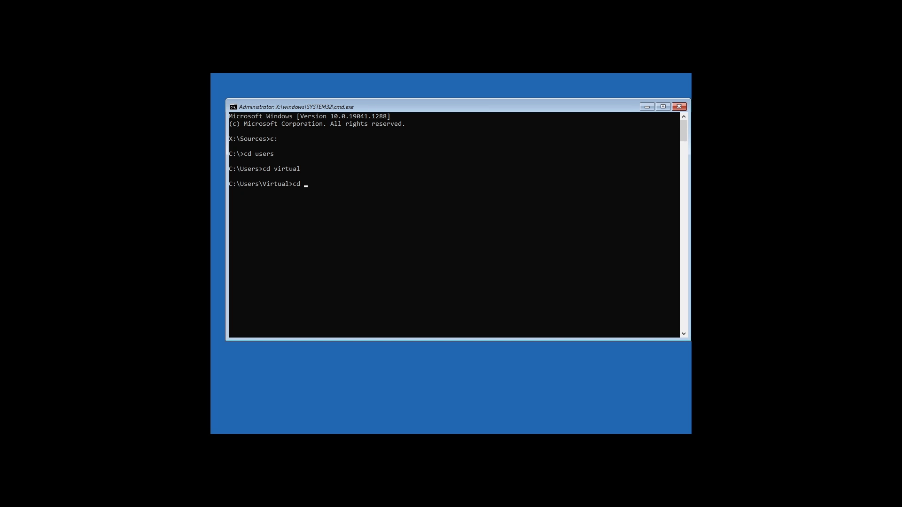
type("downloads")
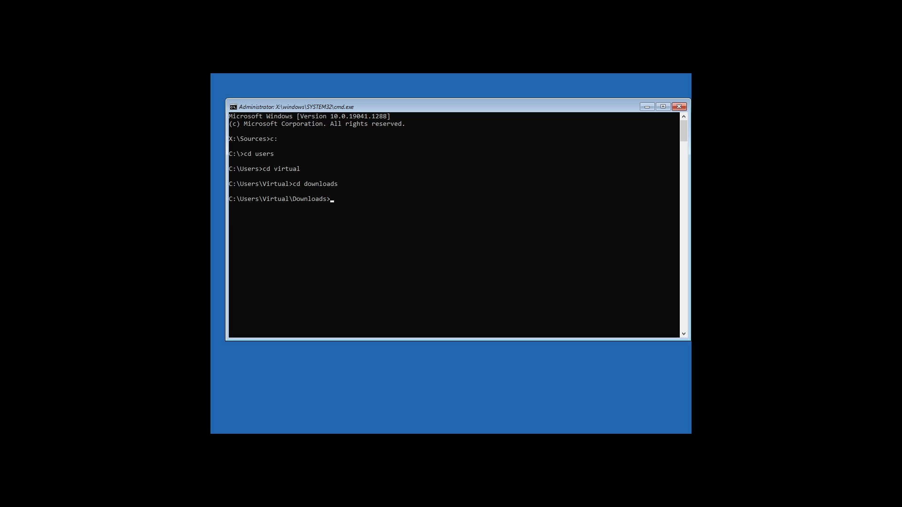
type("cd MP10Setup")
type("copy *")
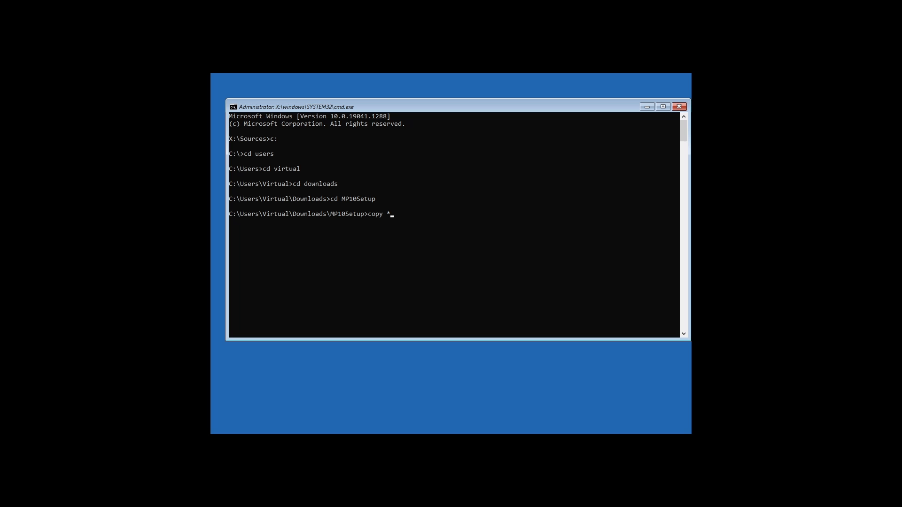
Step: Copy *.dll into C:\Windows\System32, answering All to overwrite existing files
type("dll")
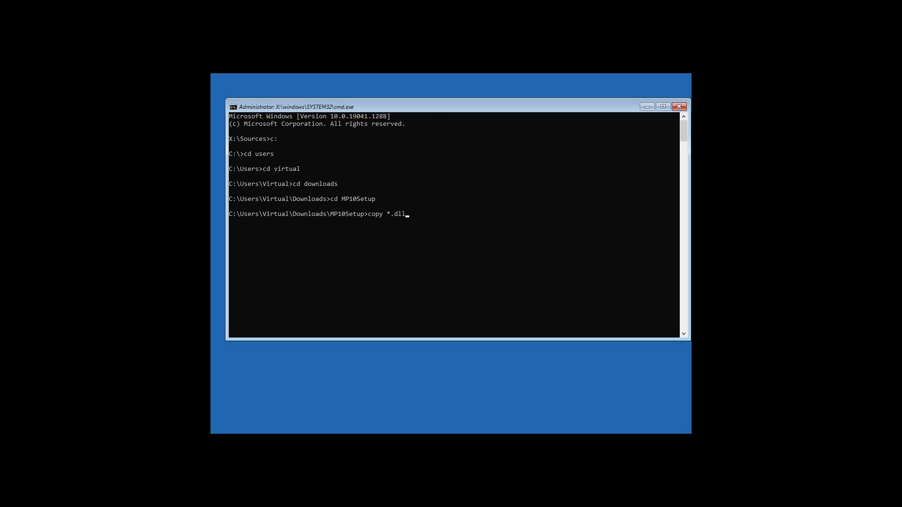
type("C:\\Windows\\System32")
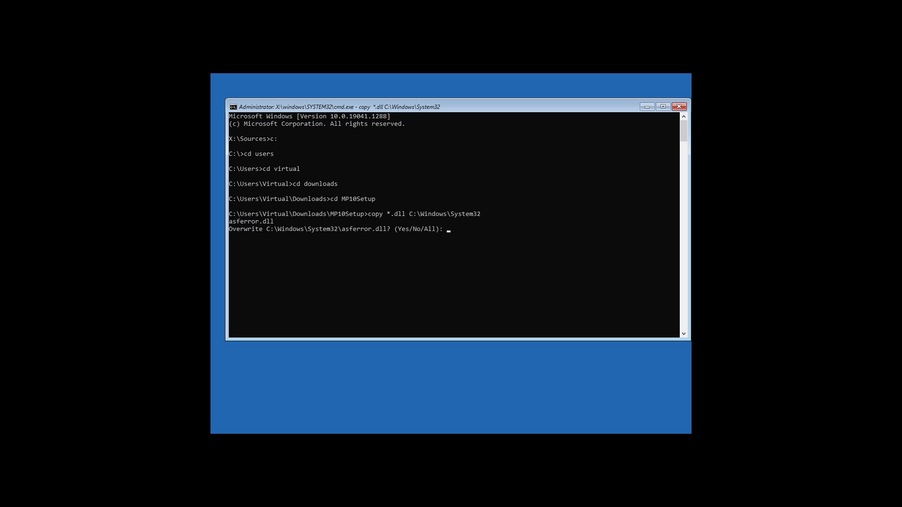
mouse_move(240, 234)
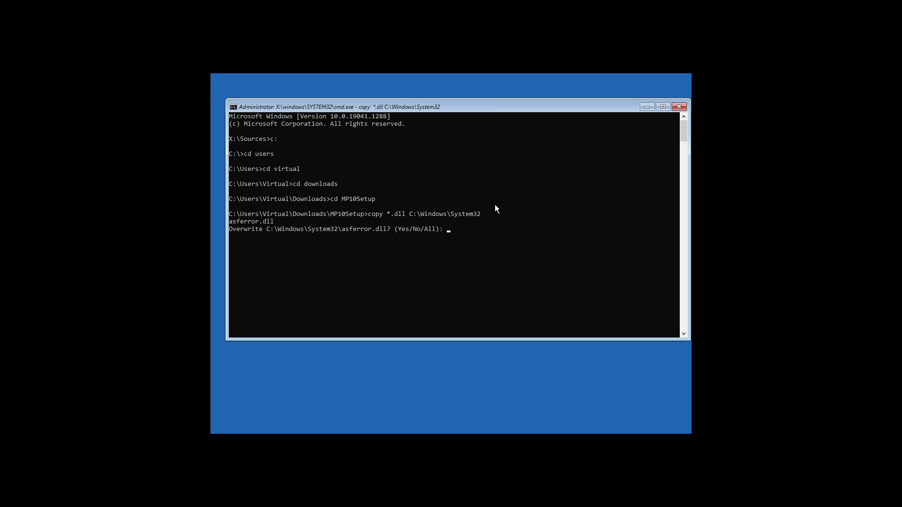
type("a")
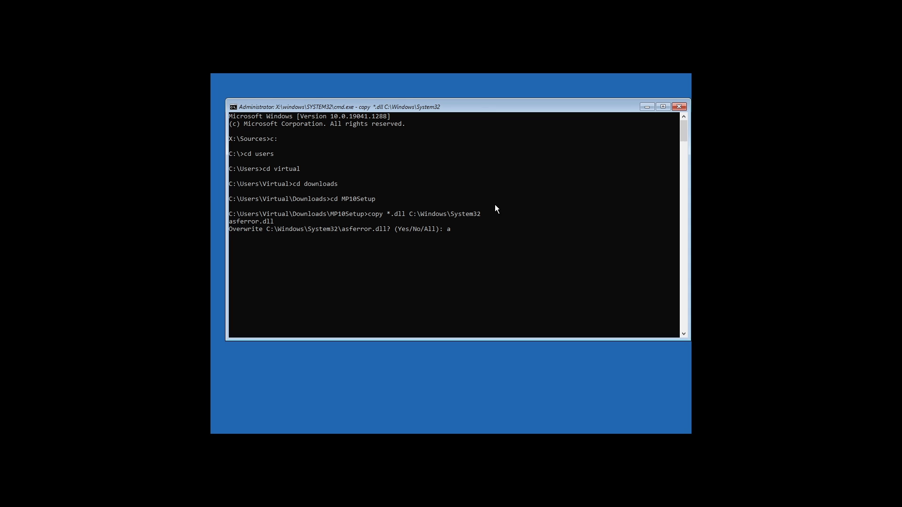
type("ll")
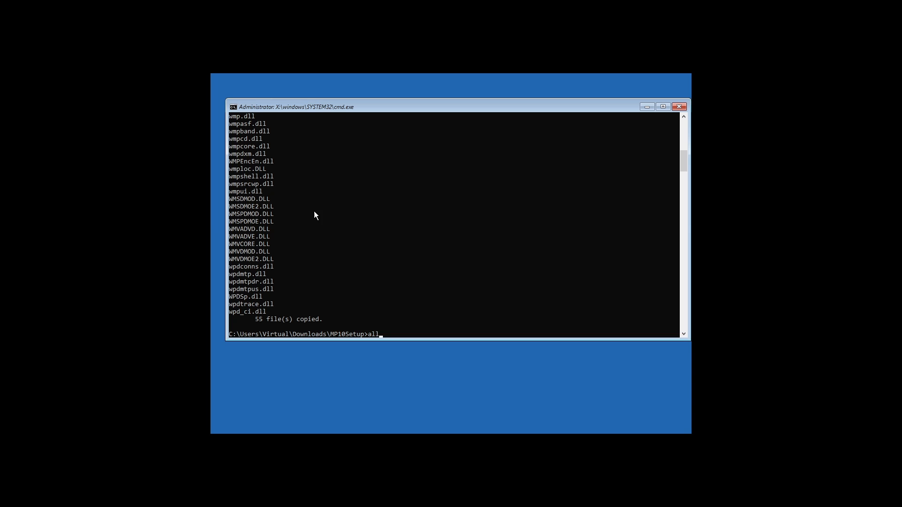
mouse_move(332, 184)
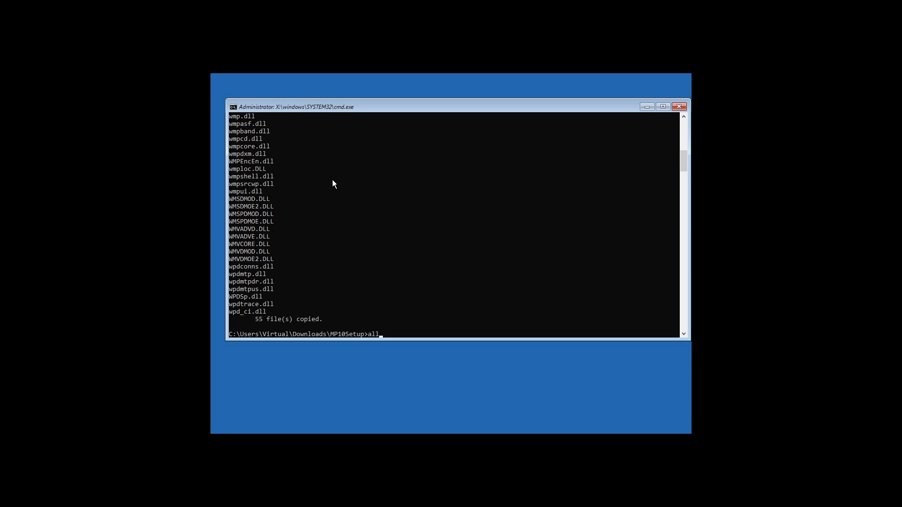
type("copy *.dll C:\\Windows\\System32")
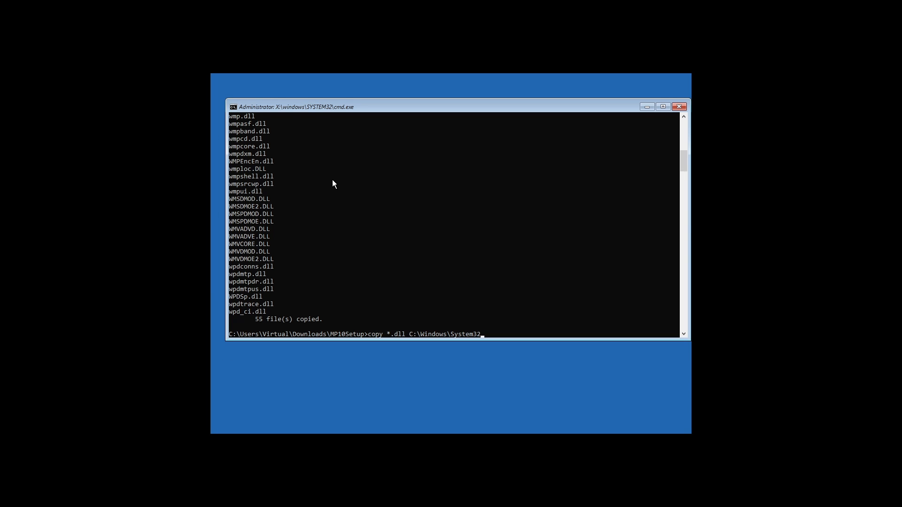
type("SysWOW")
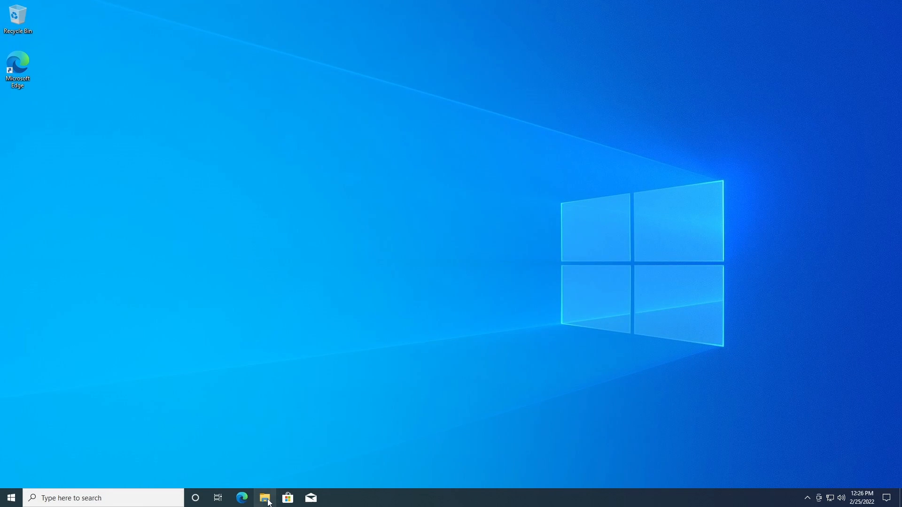
Step: Open File Explorer on the MP10Setup folder after booting back into Windows
left_click(265, 498)
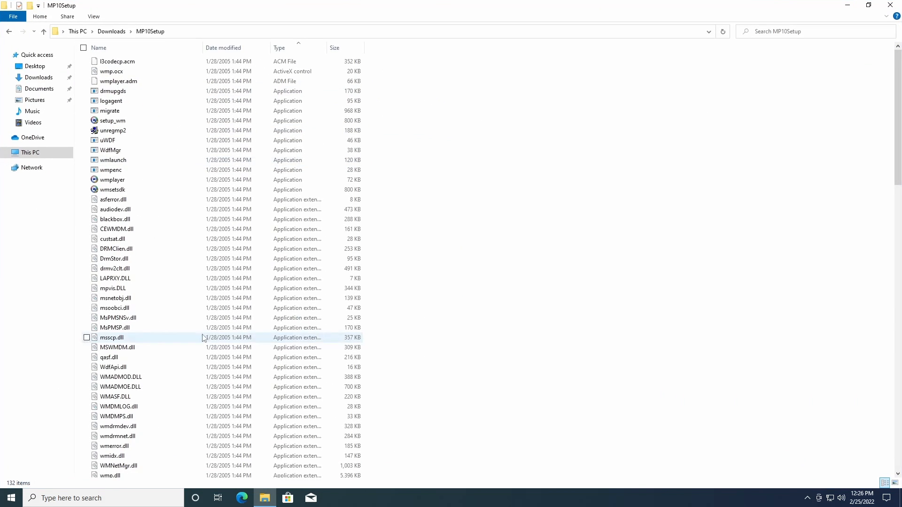
Step: Rename setup_wm in MP10Setup to setupwm by removing the underscore
left_click(113, 121)
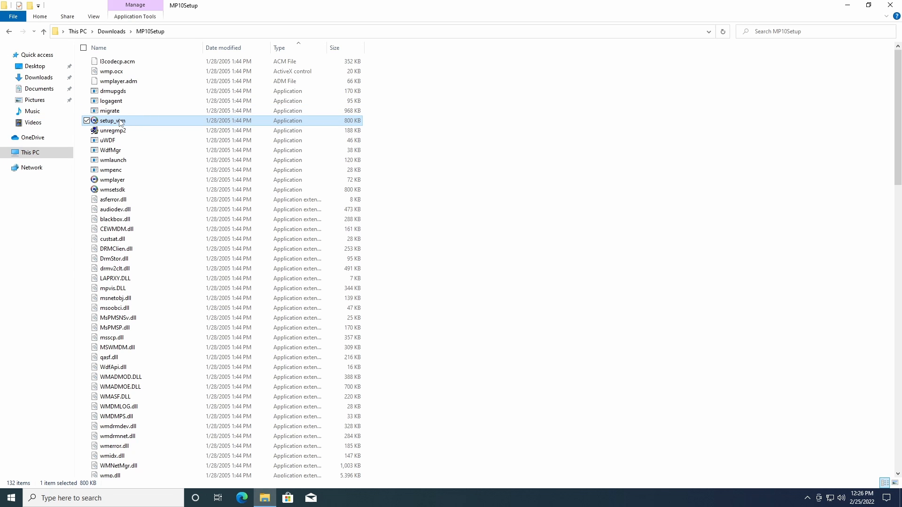
left_click(113, 121)
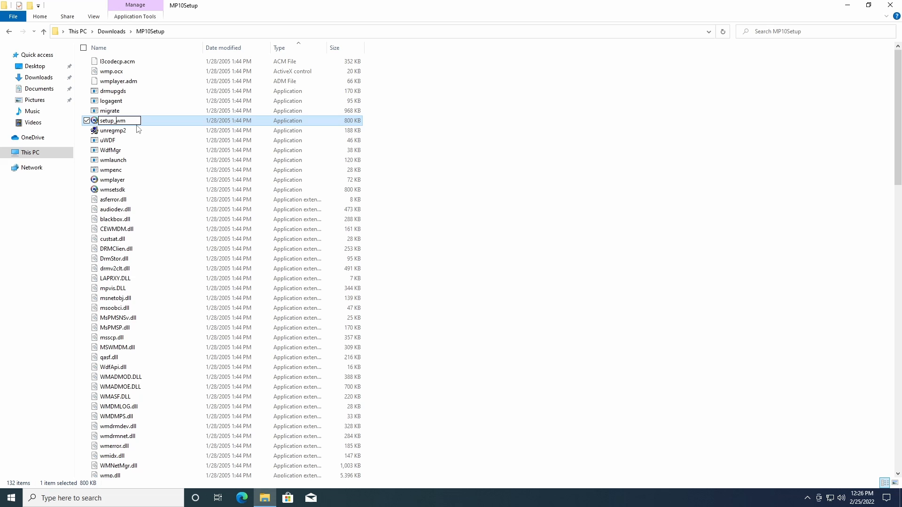
key("Backspace")
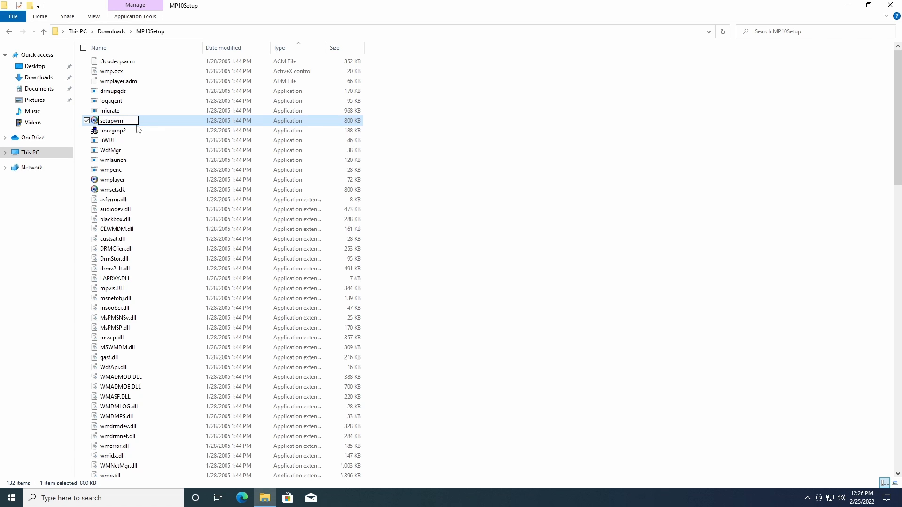
mouse_move(128, 124)
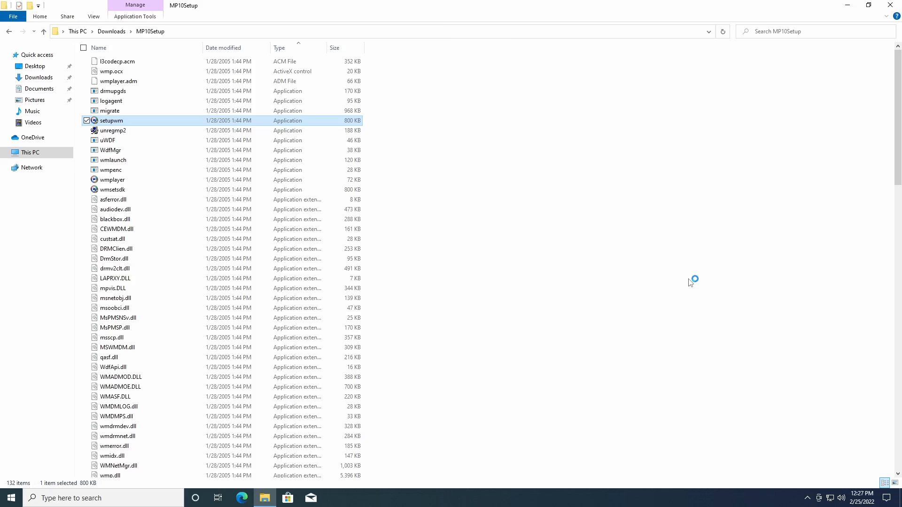
Step: Install Windows Media Player 10 via setupwm, then open Program Files' Windows Media Player folder
double_click(112, 120)
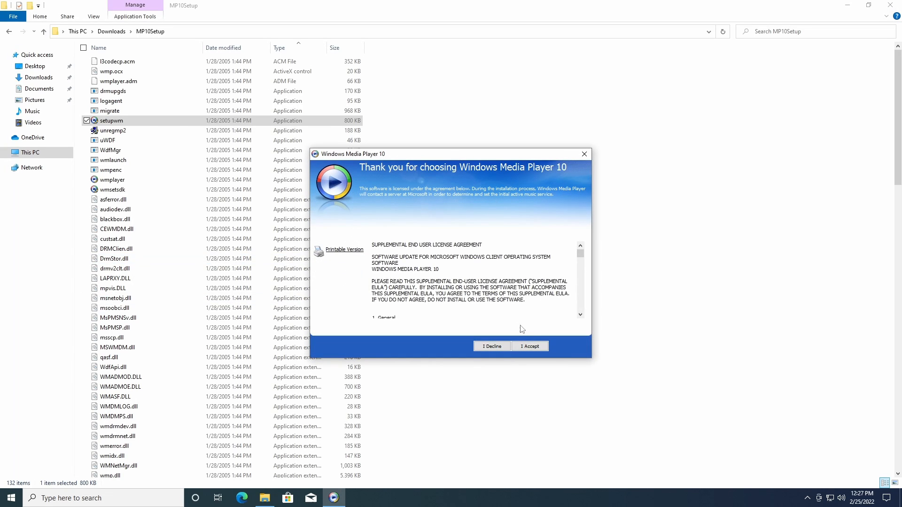
left_click(528, 346)
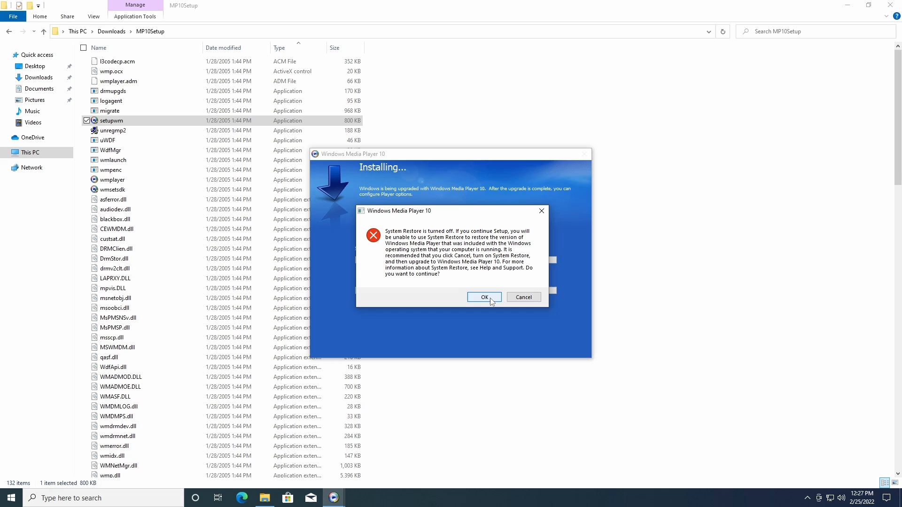
left_click(484, 297)
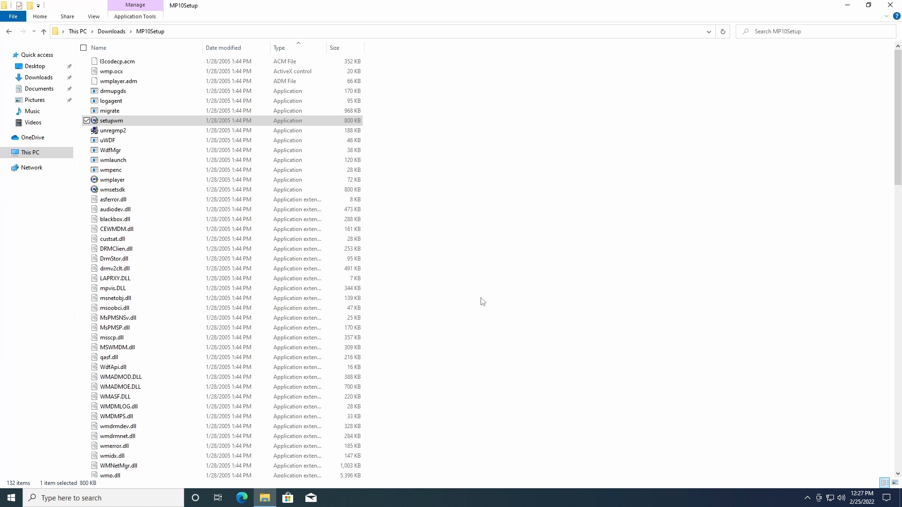
mouse_move(104, 71)
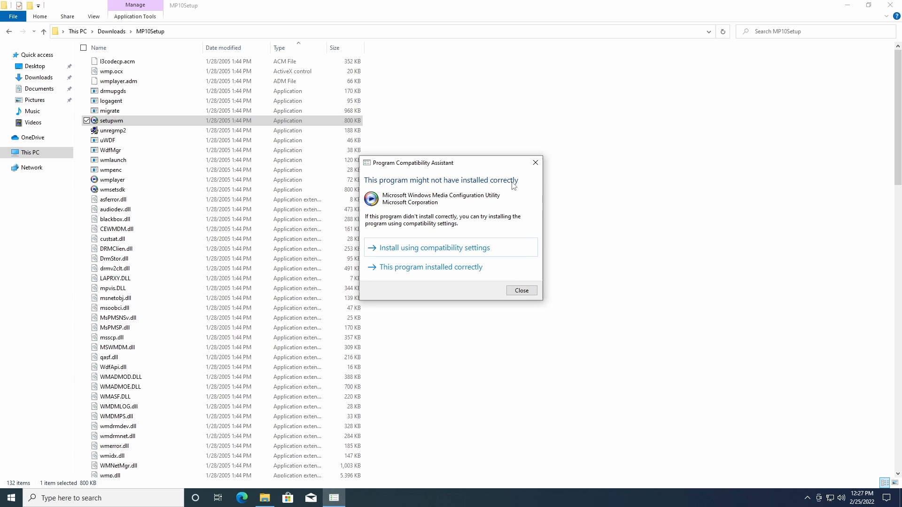
mouse_move(493, 293)
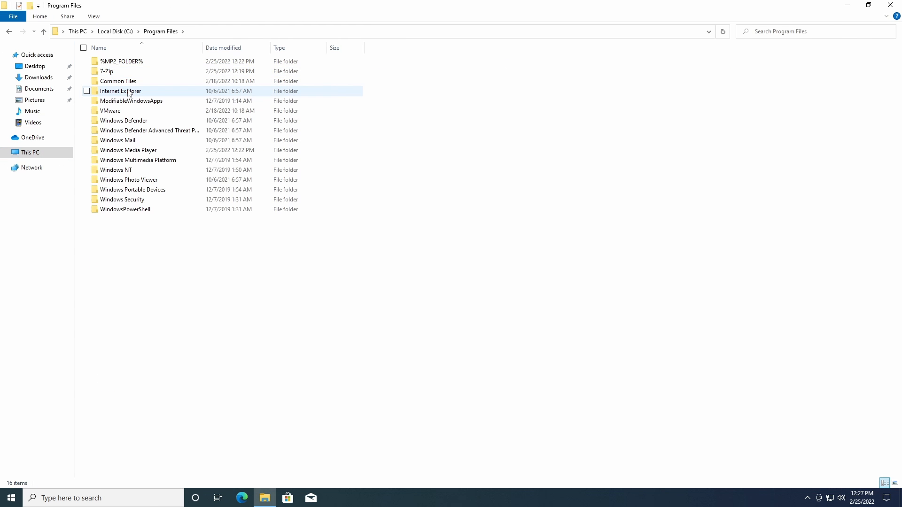
left_click(128, 150)
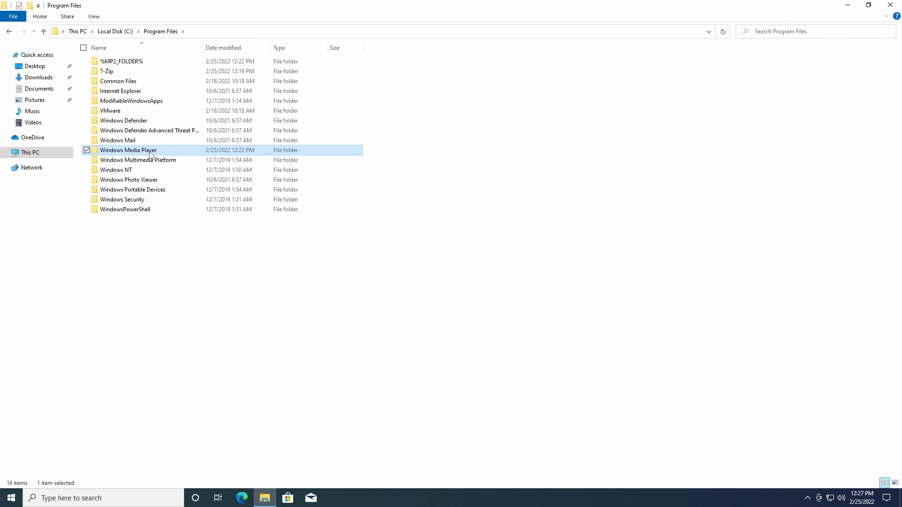
double_click(129, 151)
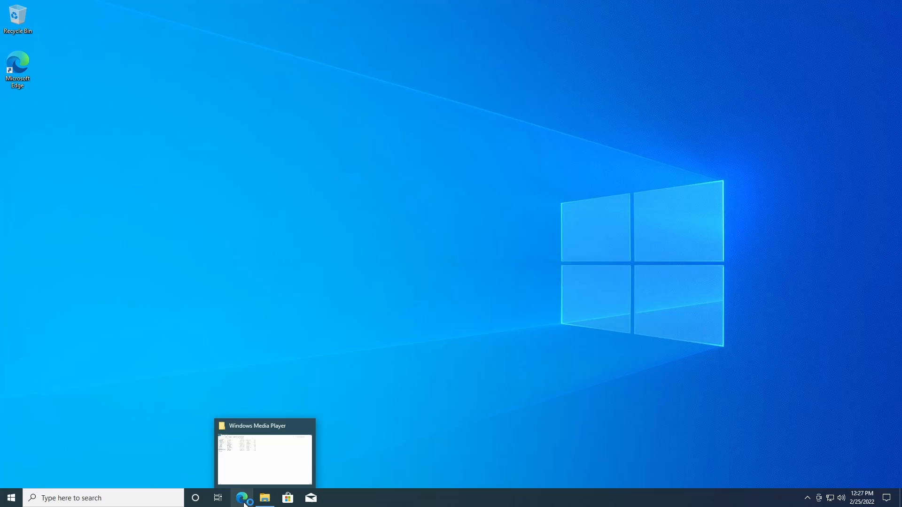
Step: Search x32dbg in Edge and download snapshot_2022-02-24_15-12.zip from x64dbg's SourceForge snapshots
left_click(241, 497)
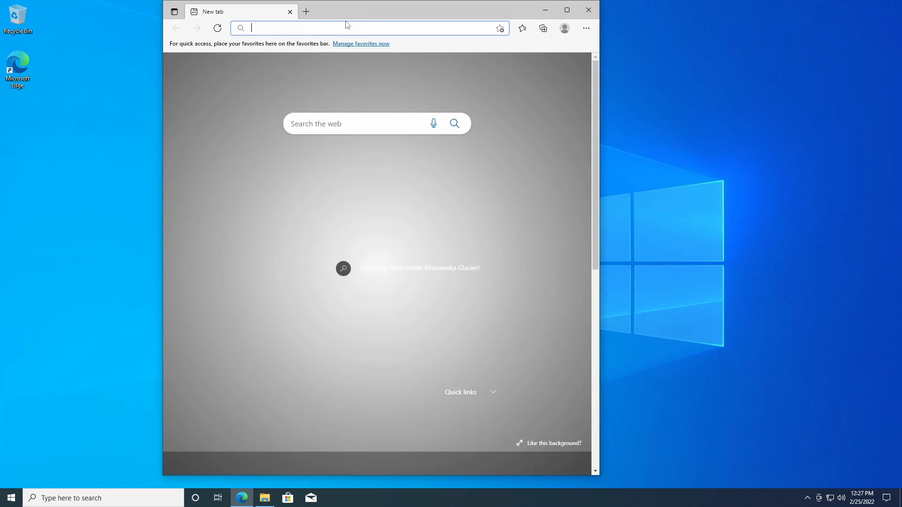
type("x32dbg")
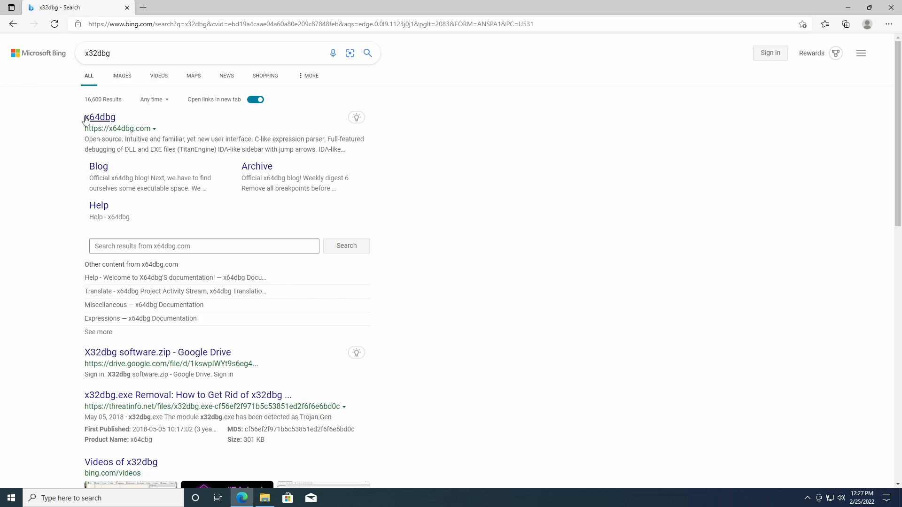
left_click(100, 117)
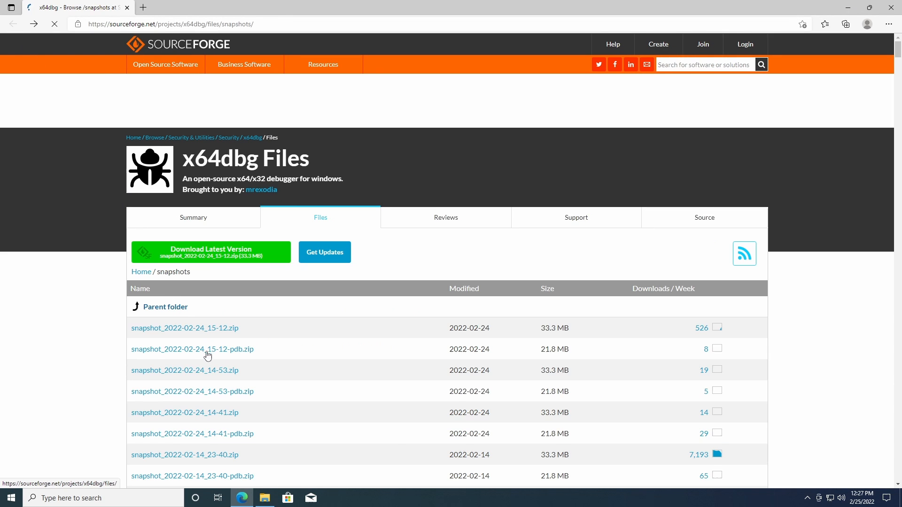
left_click(184, 328)
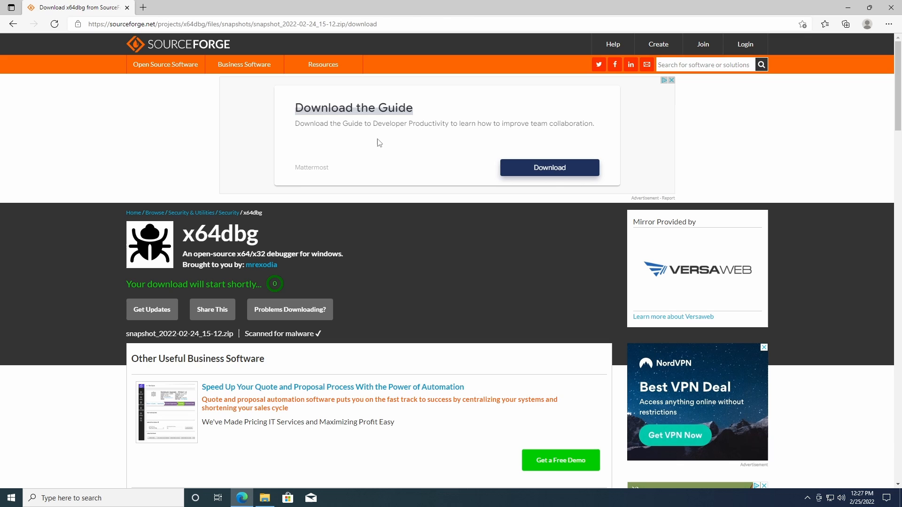
left_click(846, 23)
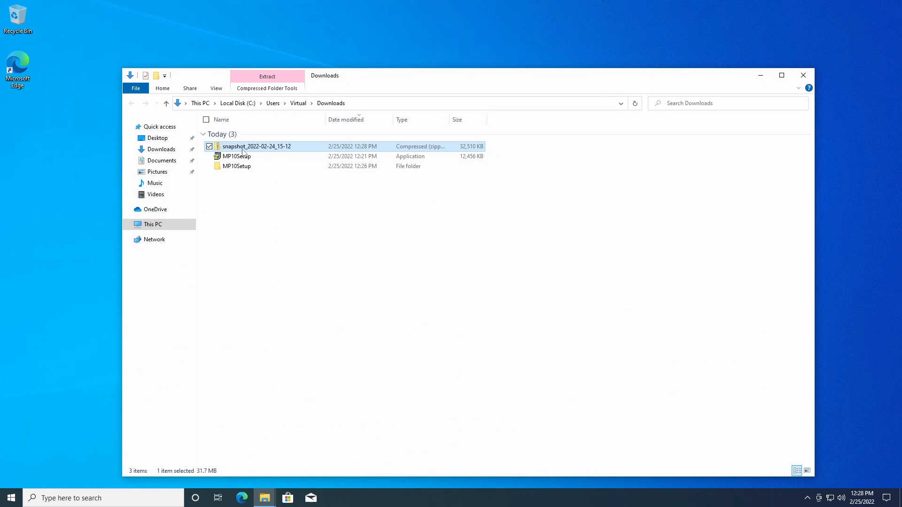
Step: Extract the x64dbg snapshot zip into its default folder
left_click(267, 76)
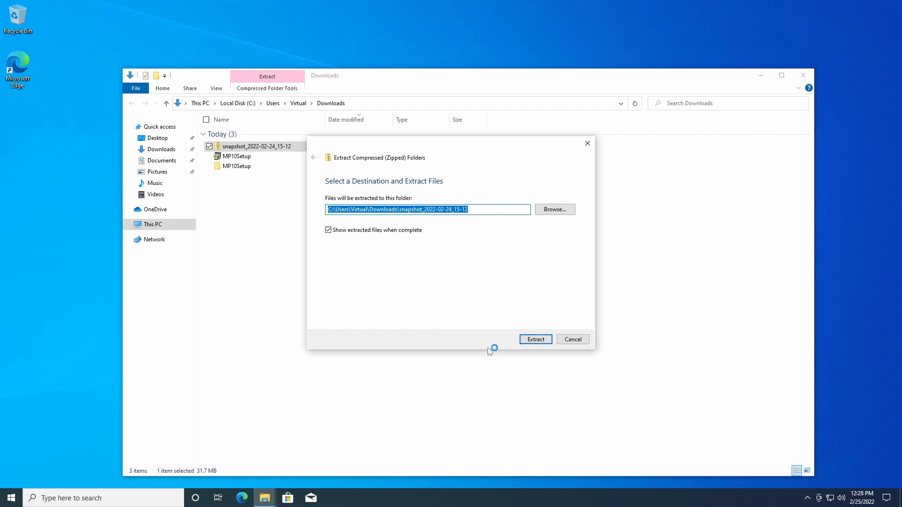
left_click(535, 338)
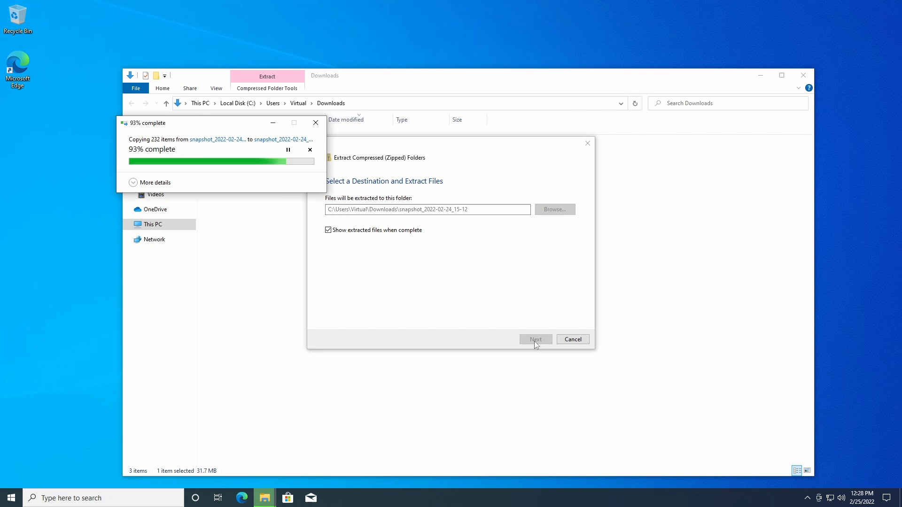
left_click(535, 339)
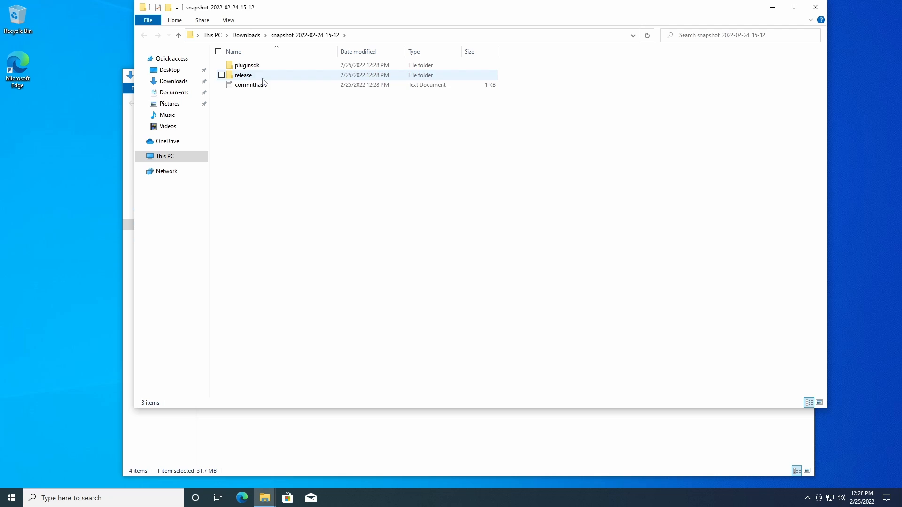
Step: Run x96dbg.exe from the release folder, approving UAC and registering the icon
double_click(243, 74)
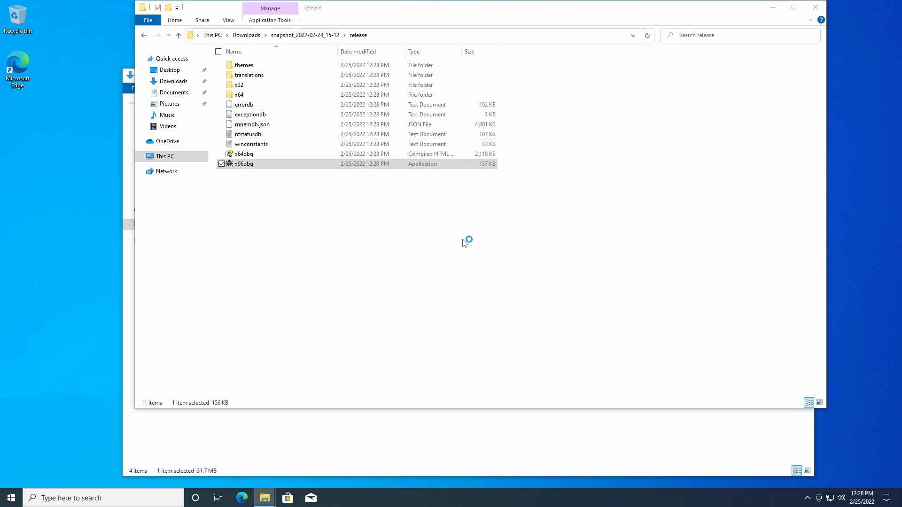
mouse_move(480, 334)
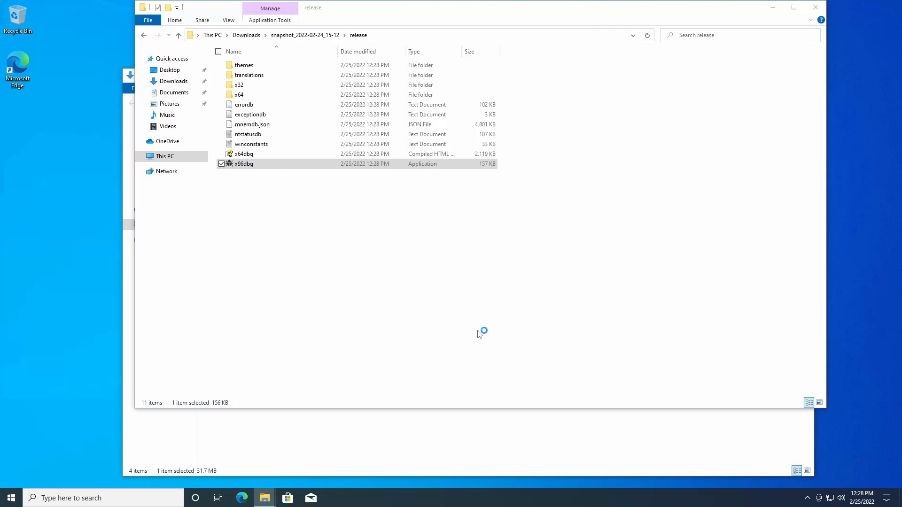
double_click(244, 163)
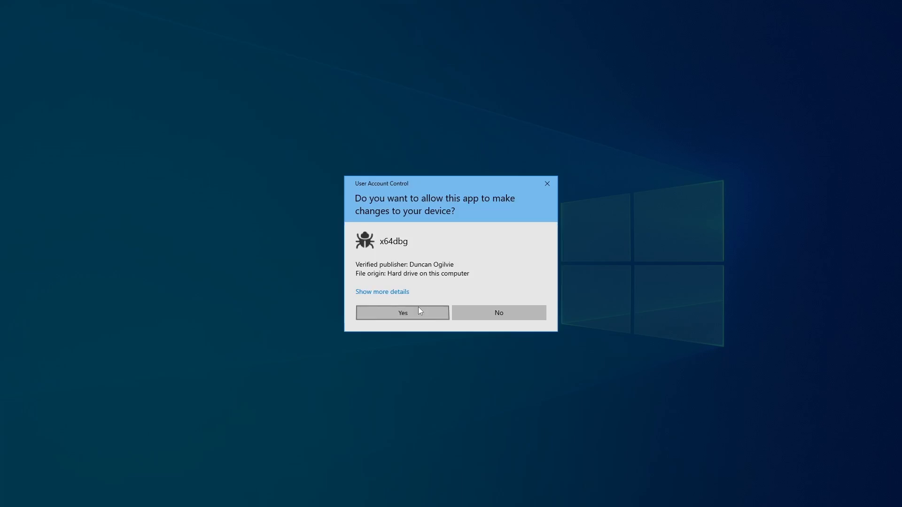
left_click(402, 313)
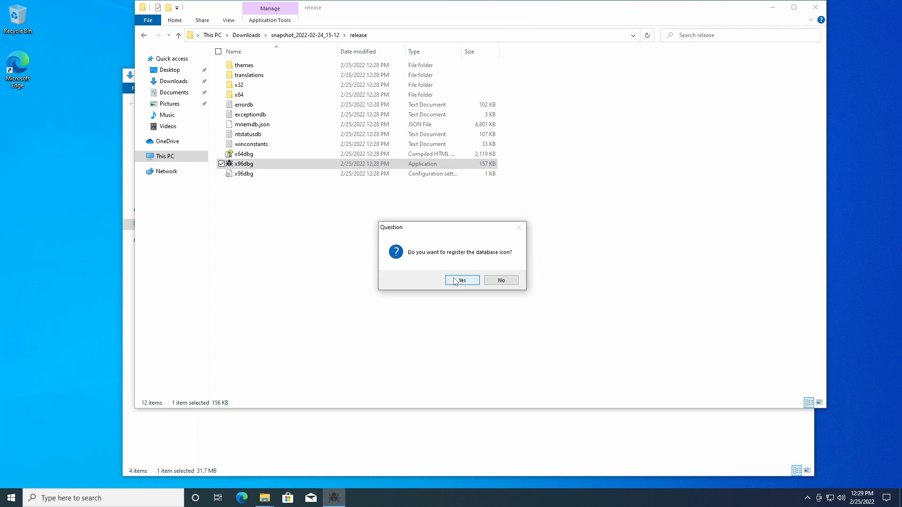
left_click(462, 280)
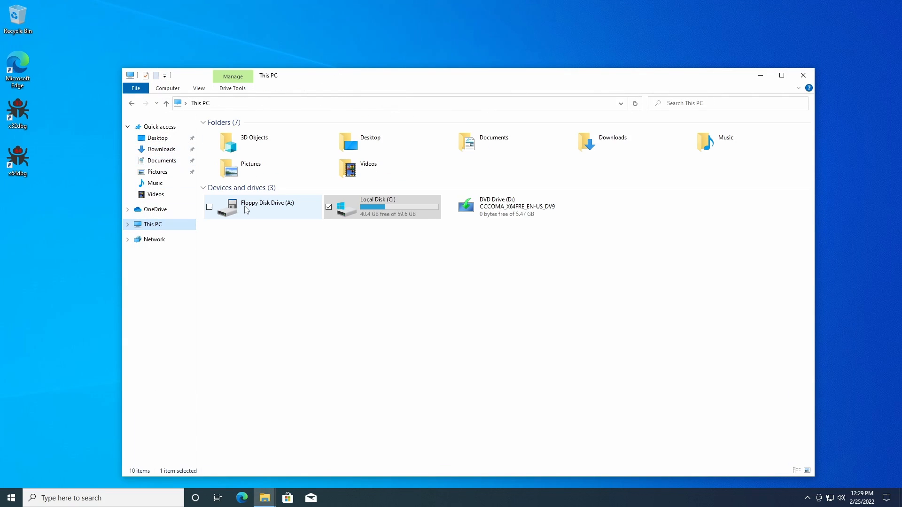
Step: Open wmplayer.exe from C:\Program Files\Windows Media Player with Debug with x64dbg
double_click(377, 206)
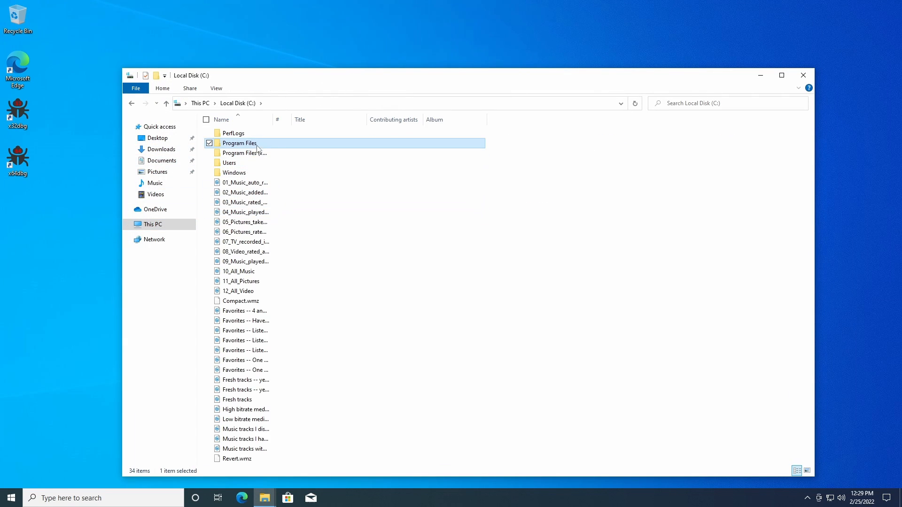
double_click(239, 142)
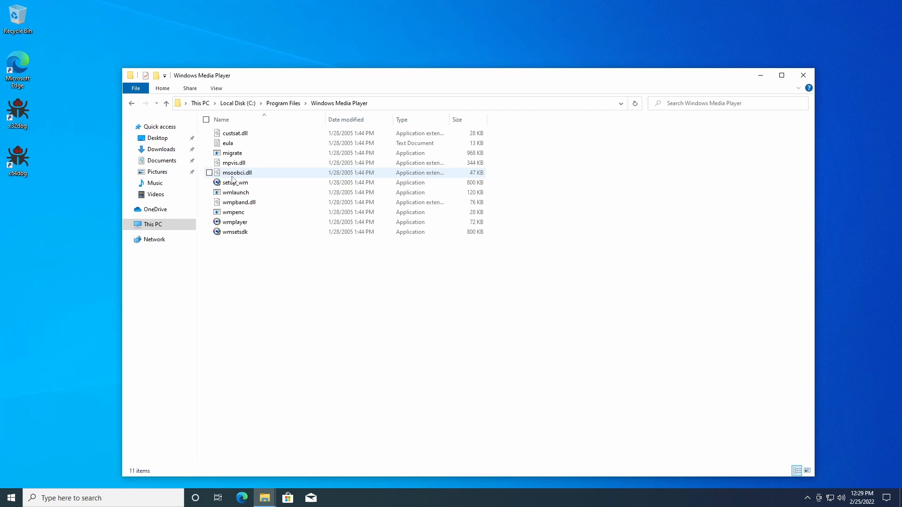
right_click(234, 222)
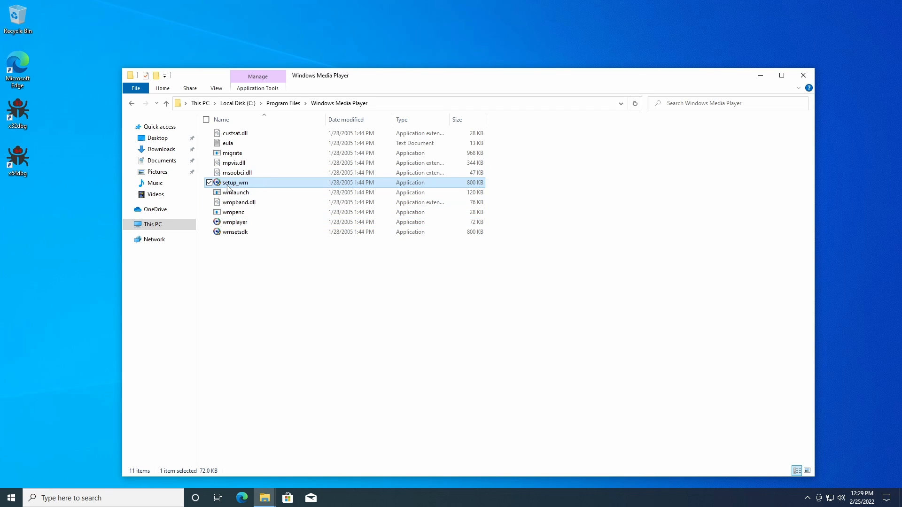
mouse_move(234, 183)
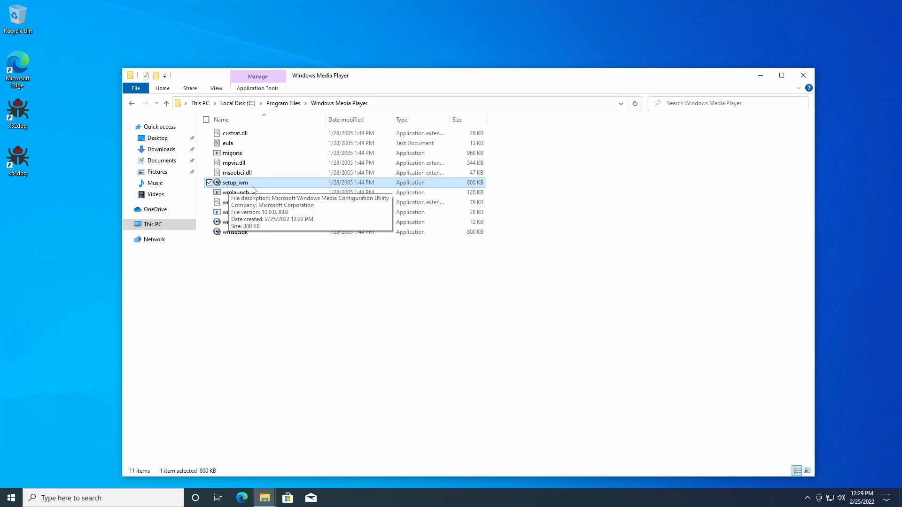
right_click(232, 222)
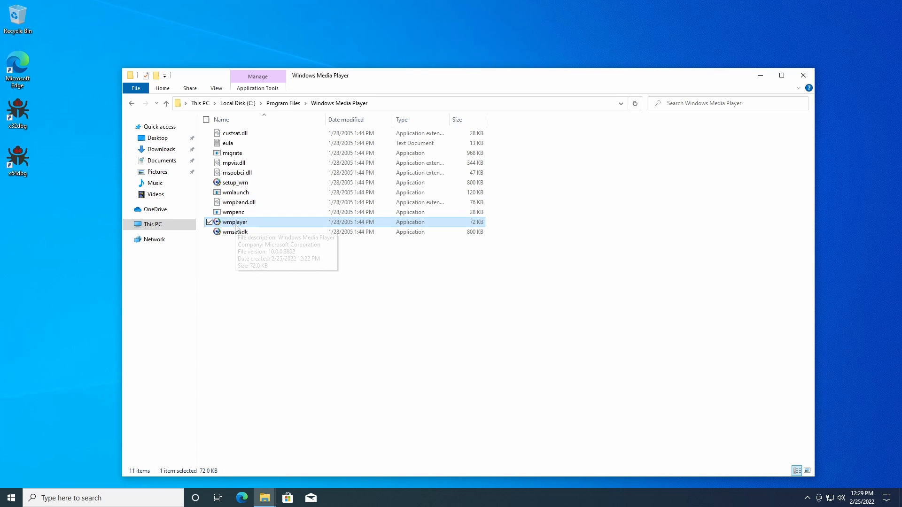
left_click(235, 182)
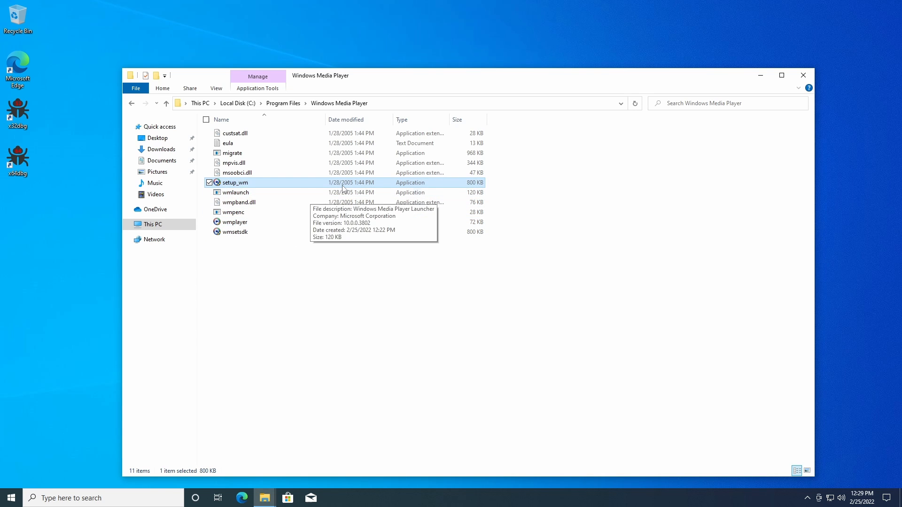
right_click(234, 223)
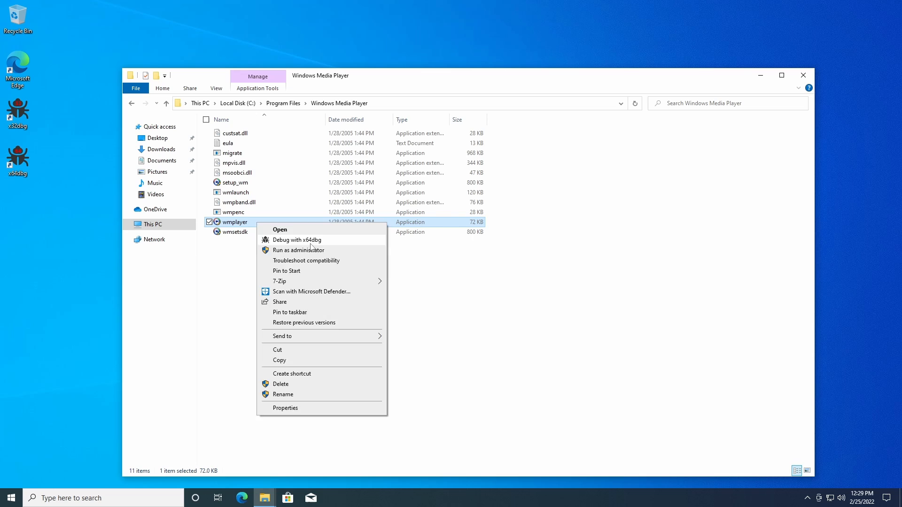
left_click(297, 240)
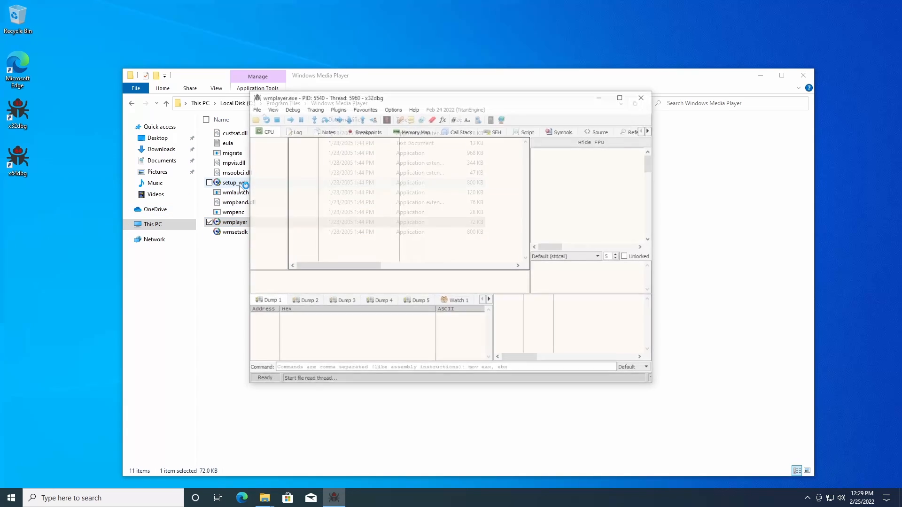
Step: Maximize x32dbg and show the wmplayer module's code
left_click(271, 107)
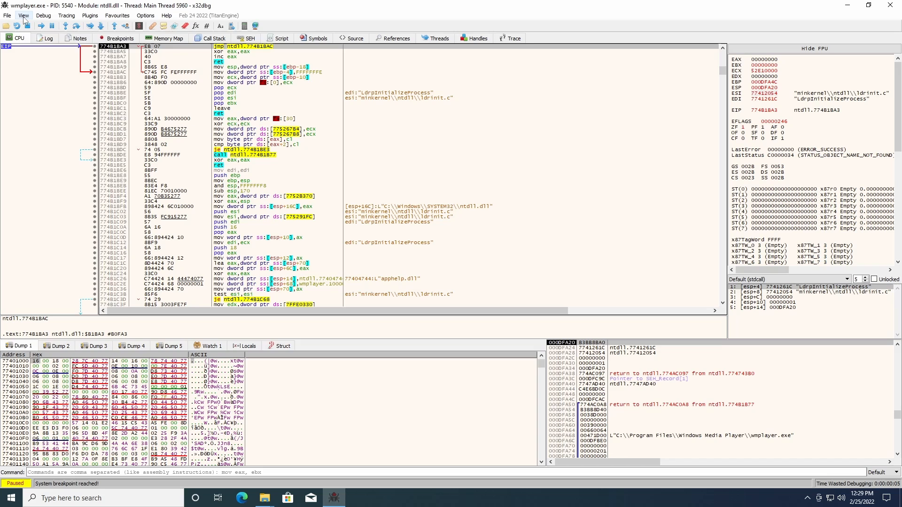
left_click(317, 38)
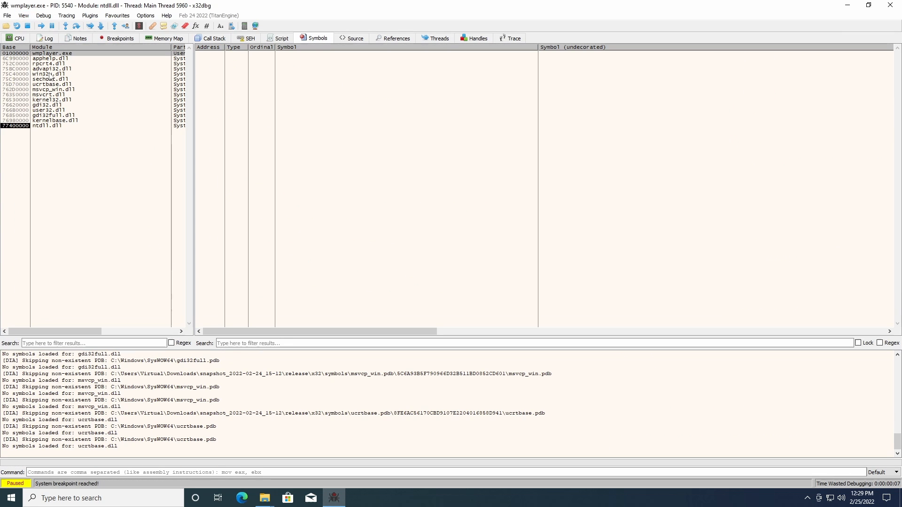
left_click(18, 38)
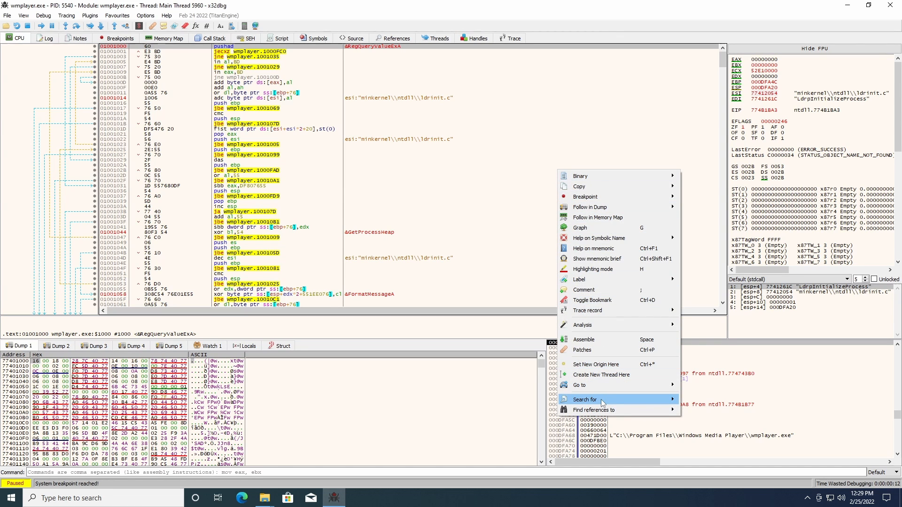
mouse_move(712, 411)
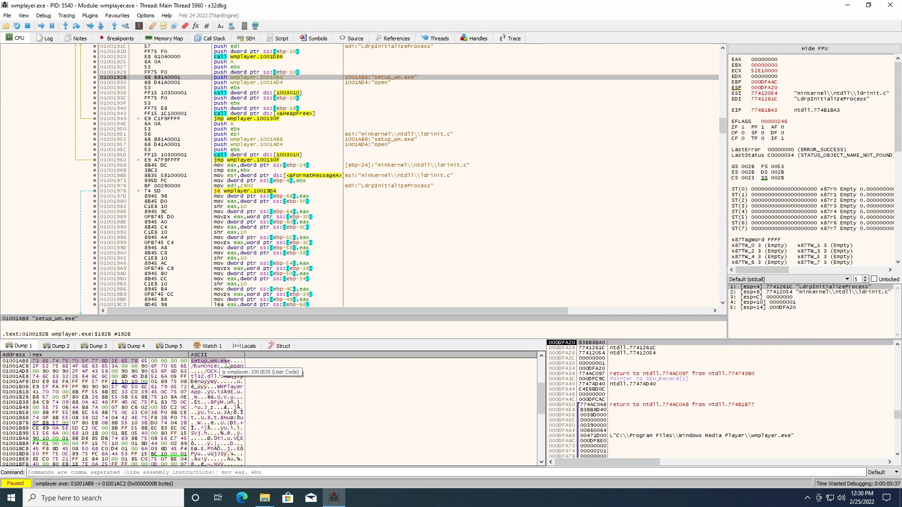
Step: Patch the setup_wm.exe string to setupwm.exe and save the patched wmplayer.exe to the desktop
right_click(259, 165)
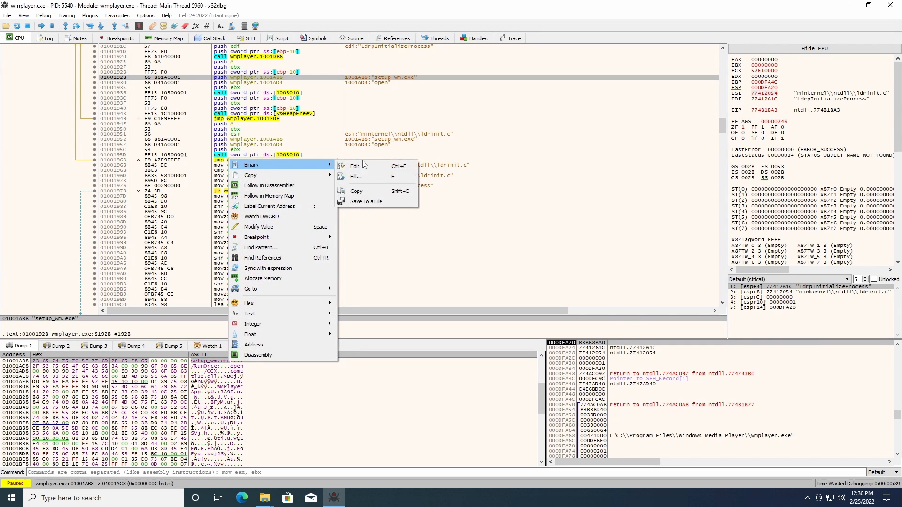
left_click(355, 166)
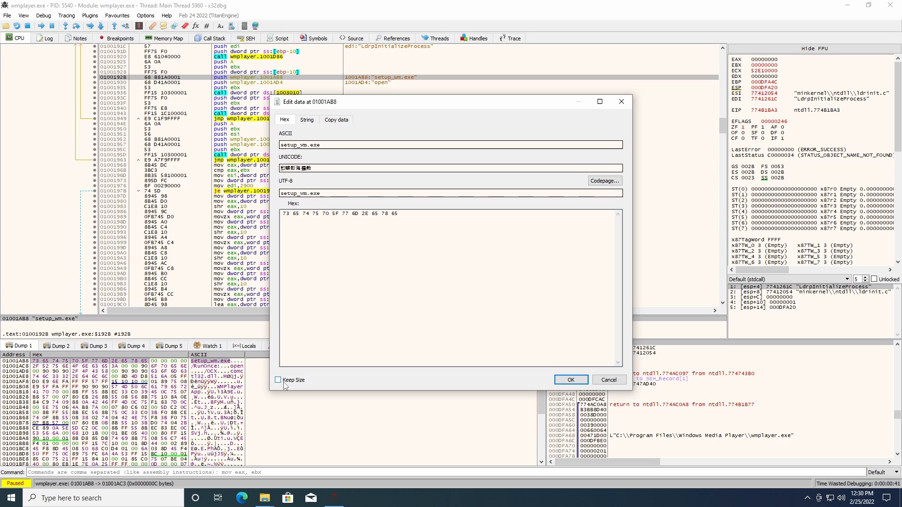
left_click(279, 380)
type("w")
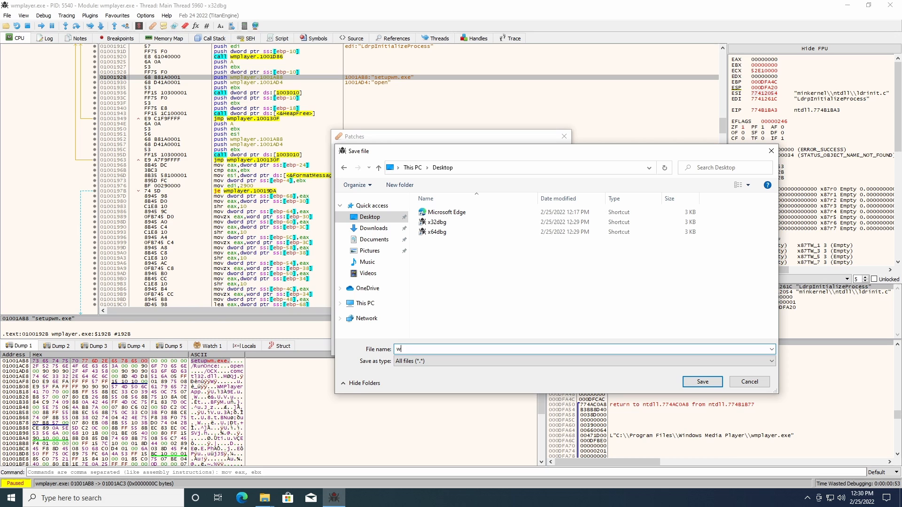
left_click(701, 382)
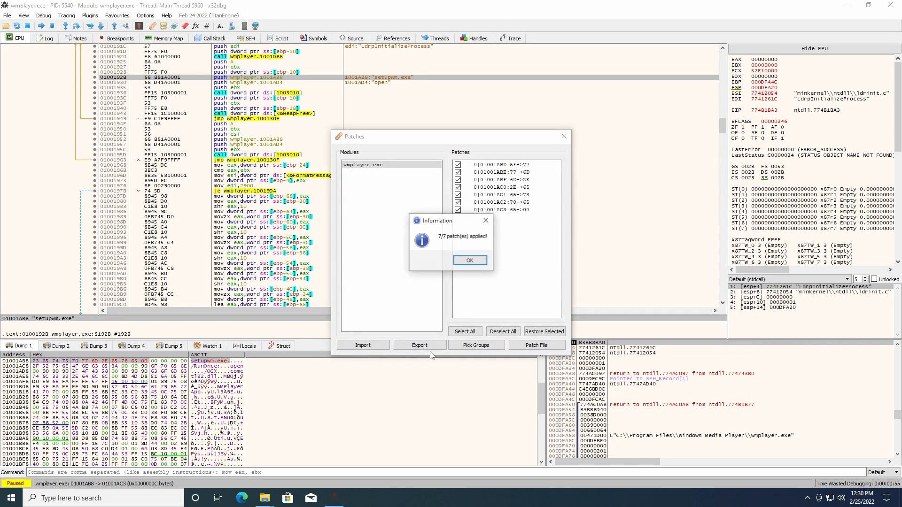
left_click(469, 260)
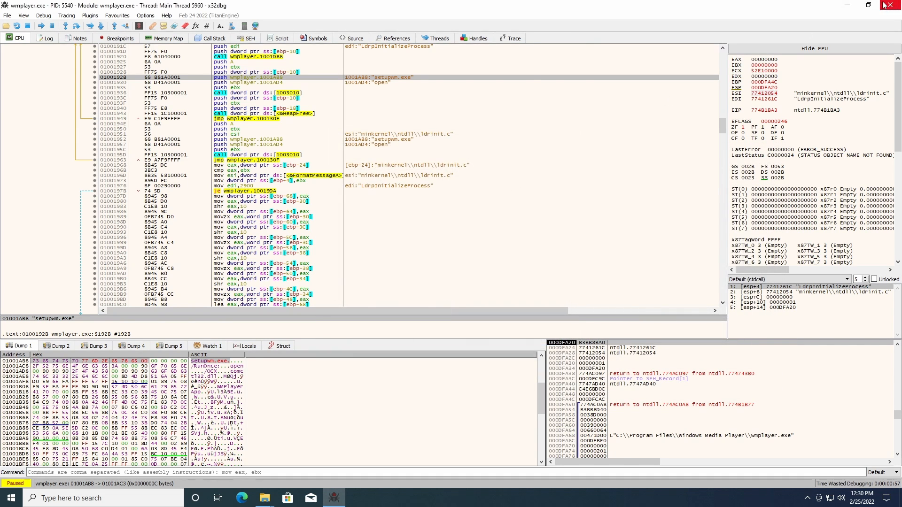
Step: Replace the original wmplayer with the patched copy, granting administrator permission
left_click(894, 6)
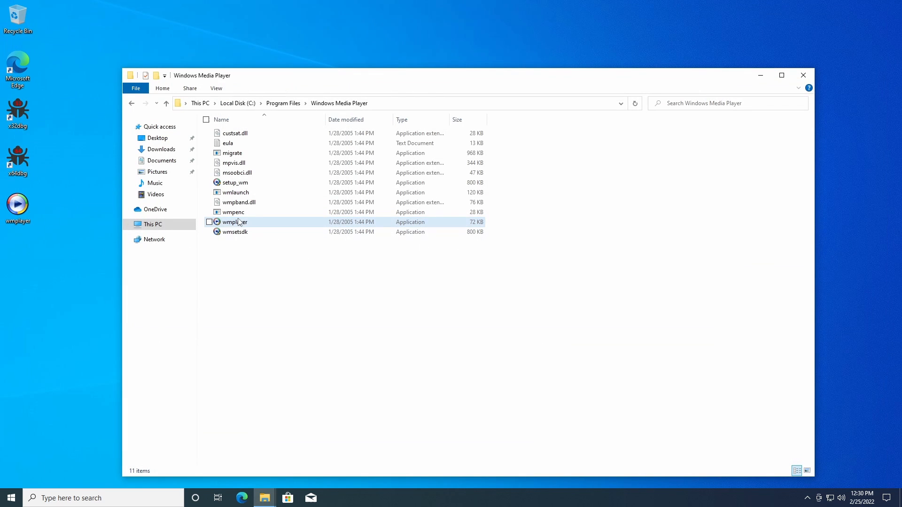
left_click(209, 223)
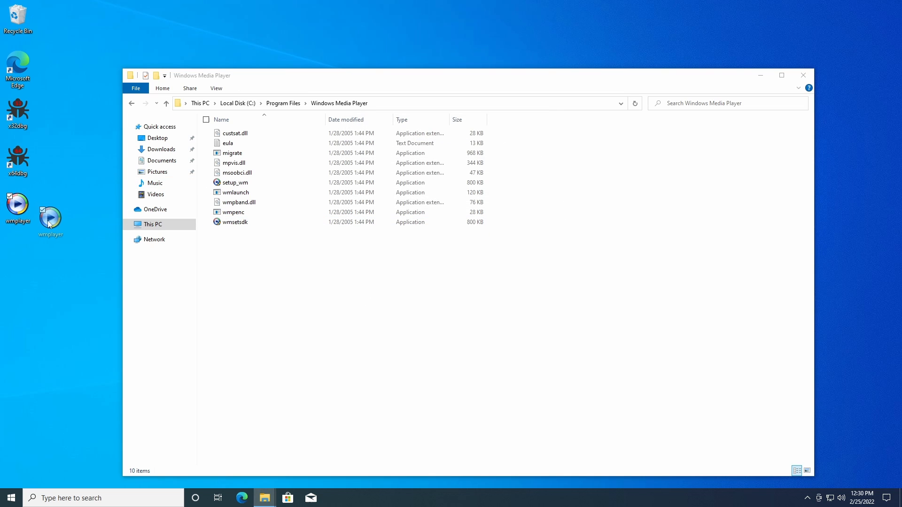
right_click(299, 323)
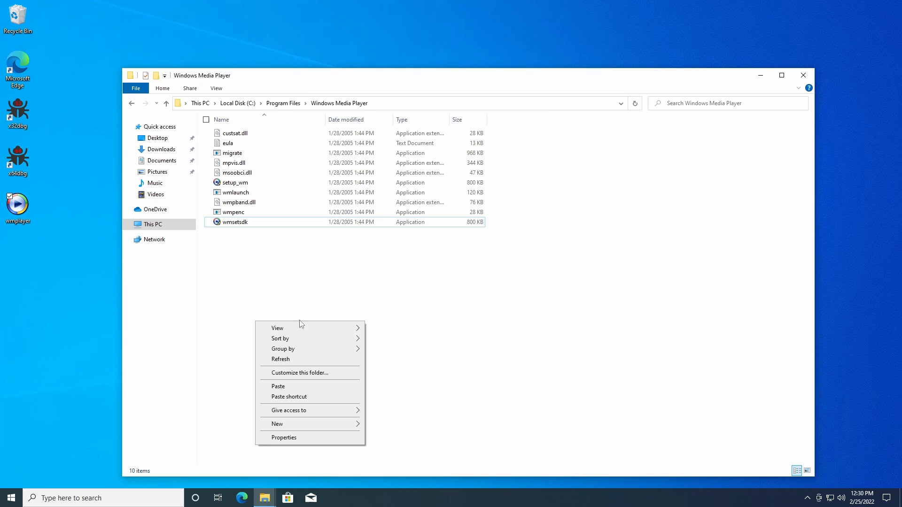
left_click(278, 387)
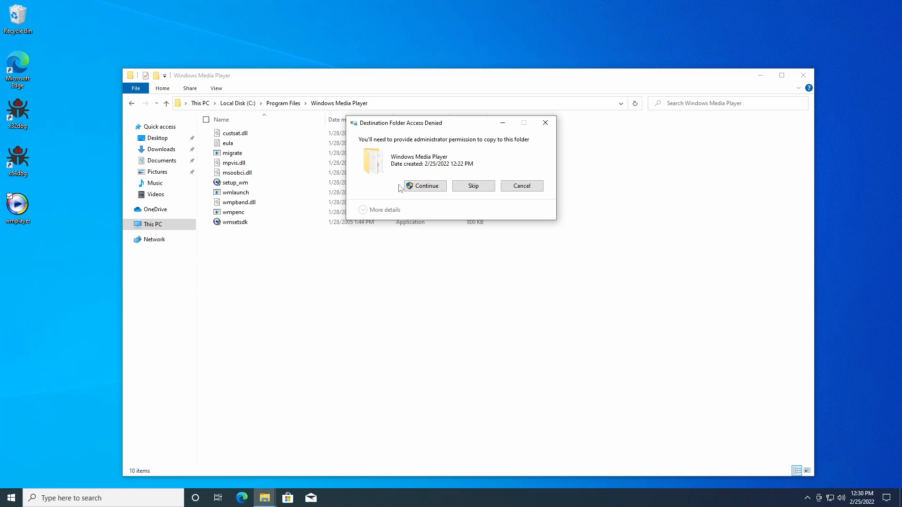
left_click(425, 185)
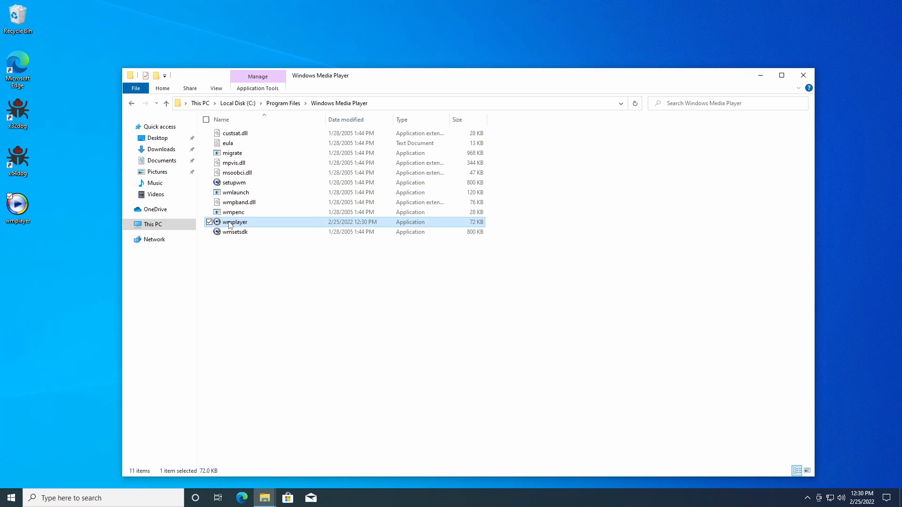
Step: Launch the patched wmplayer through Next and Finish, dismissing the internal application error
double_click(235, 222)
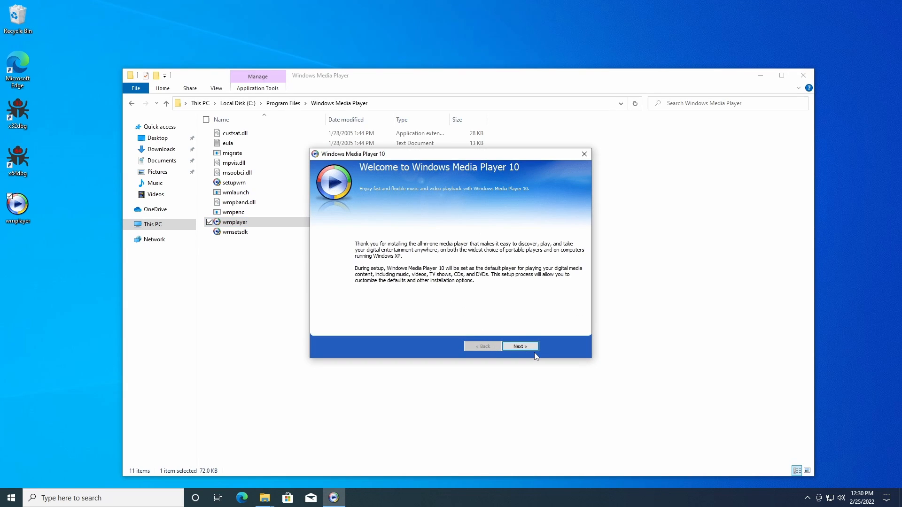
left_click(519, 346)
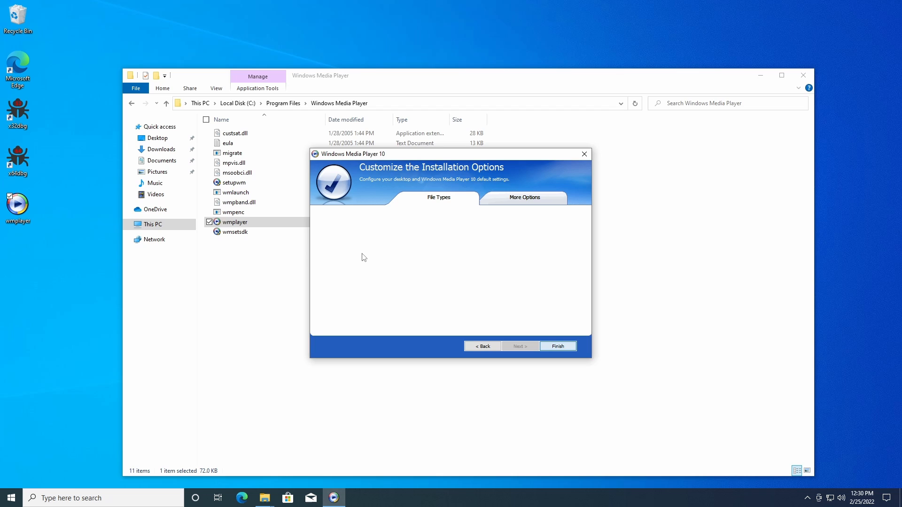
left_click(557, 345)
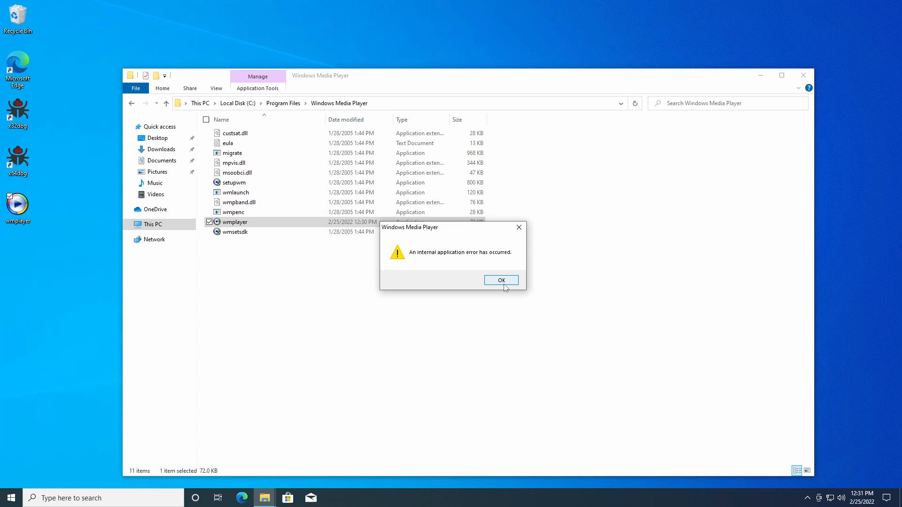
left_click(500, 280)
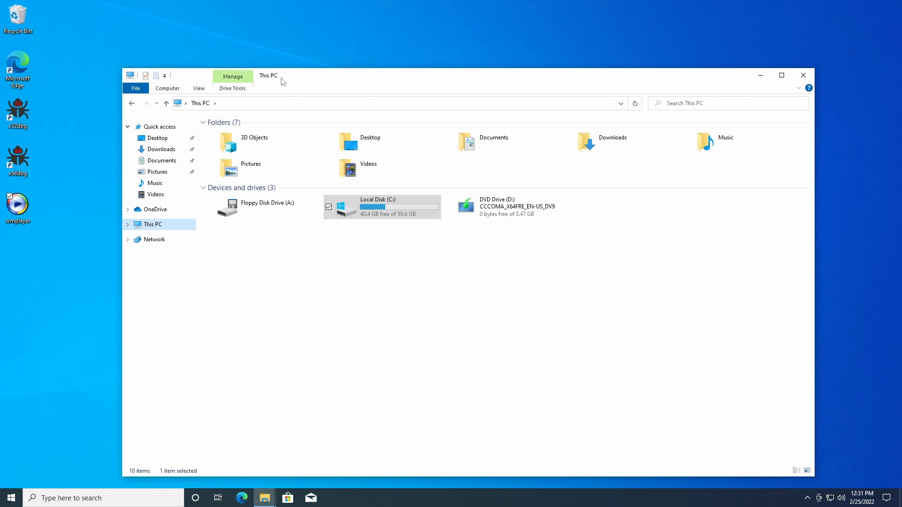
Step: Install the codecs10 through WPD10 .inf files, approving each UAC prompt
double_click(378, 206)
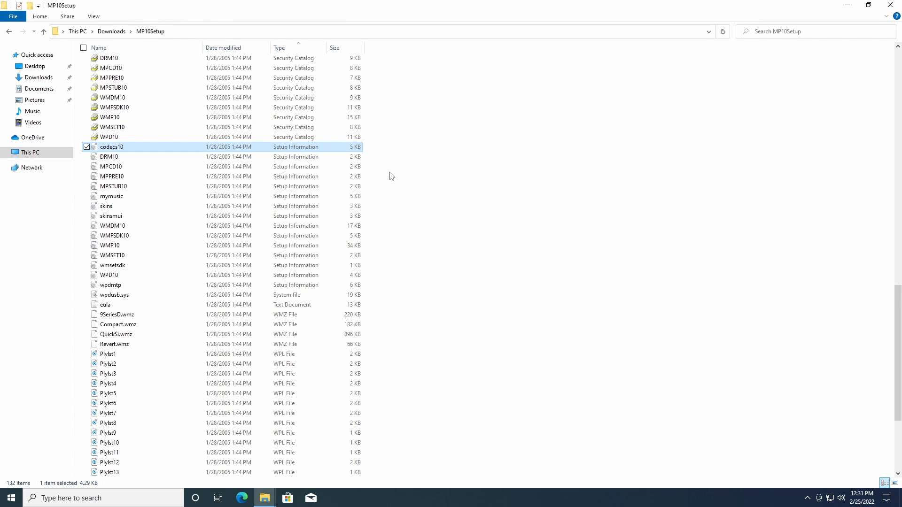
left_click(110, 246)
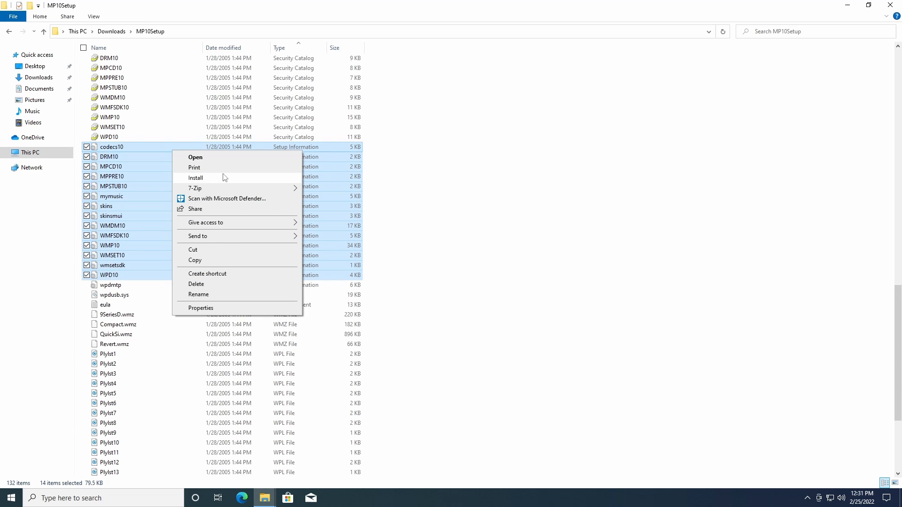
left_click(196, 177)
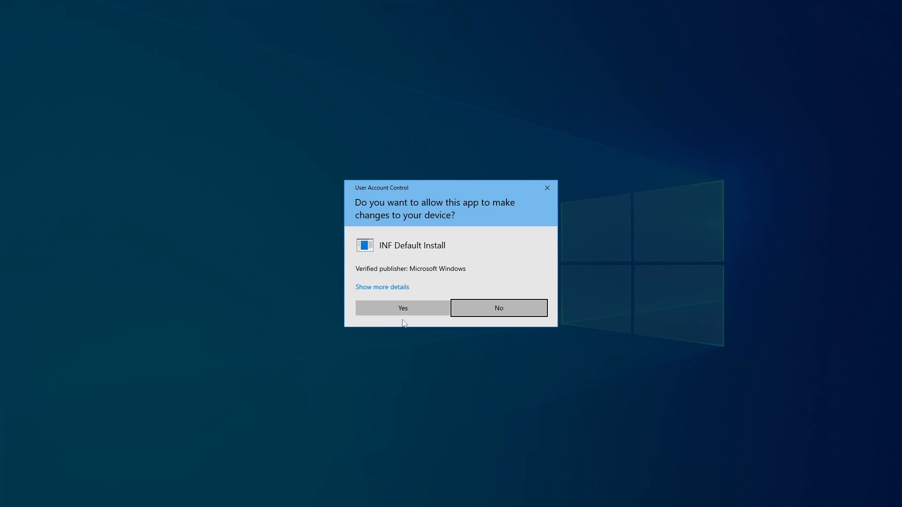
left_click(402, 308)
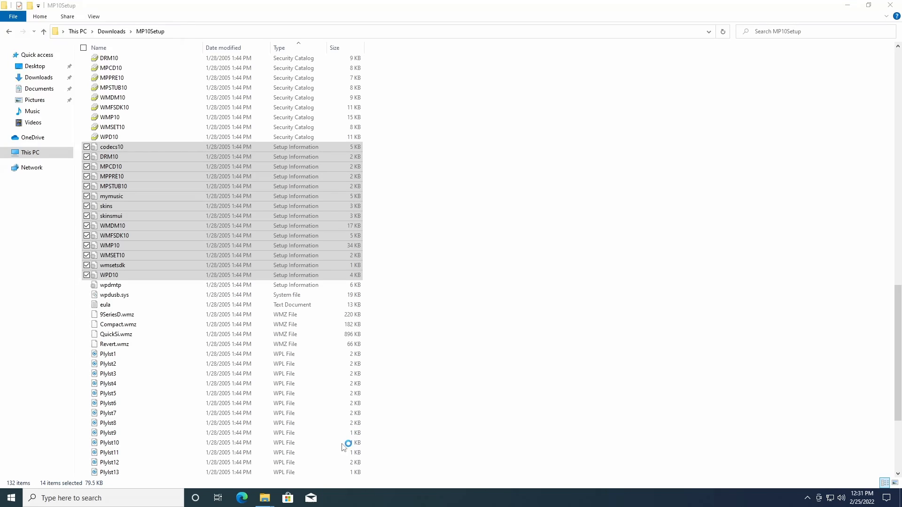
mouse_move(305, 375)
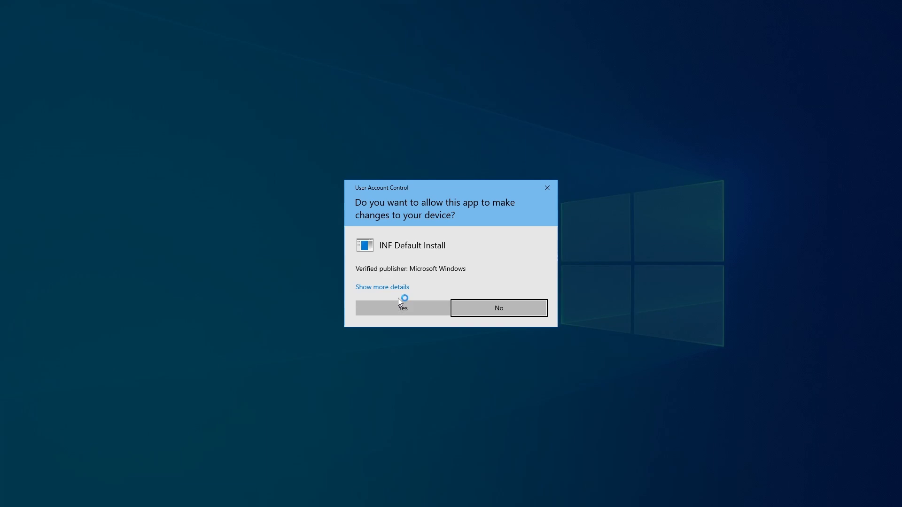
left_click(402, 308)
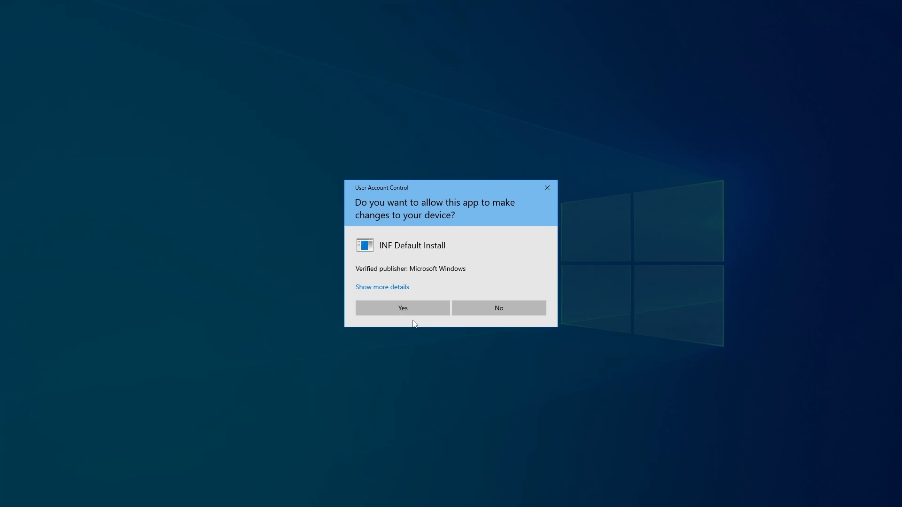
left_click(402, 308)
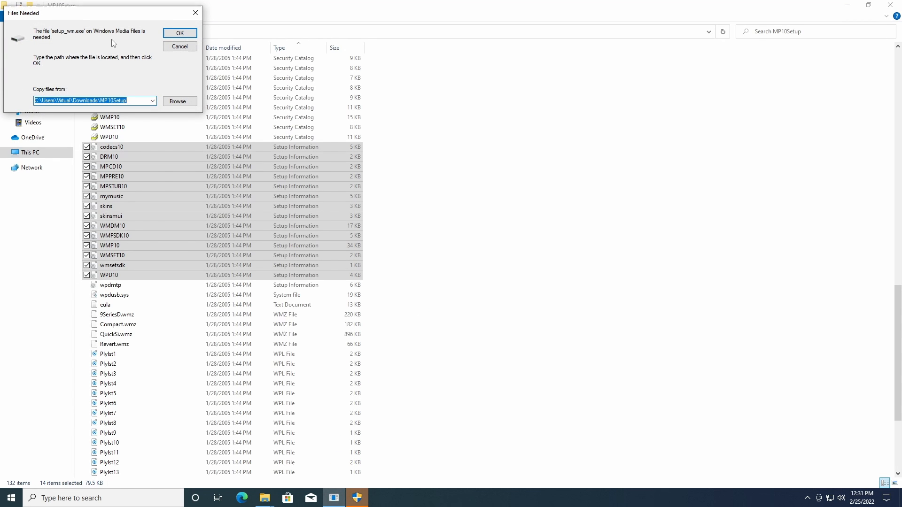
Step: Point the Files Needed prompt at setupwm as the source for setup_wm.exe
left_click(179, 33)
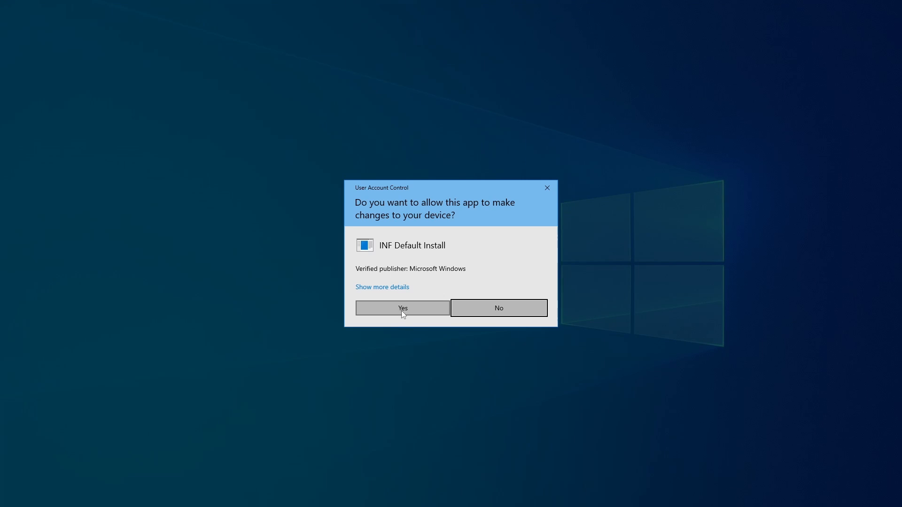
left_click(402, 308)
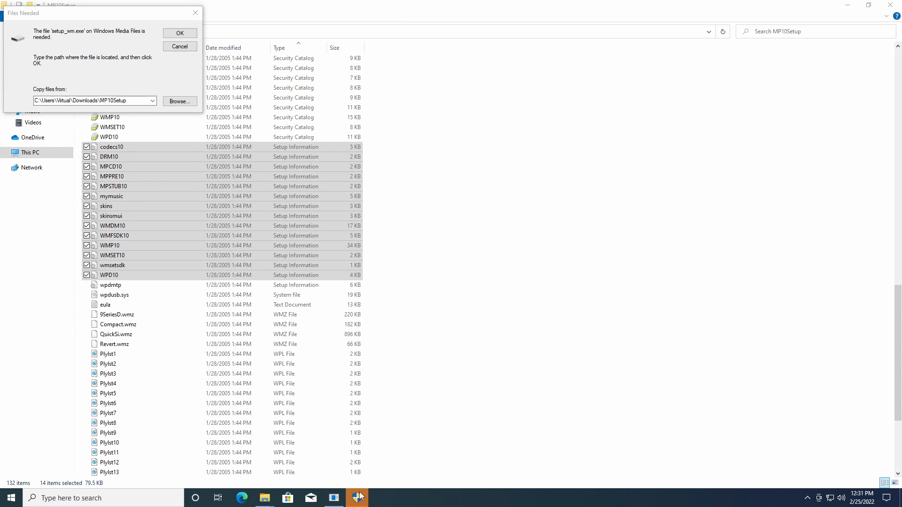
left_click(179, 33)
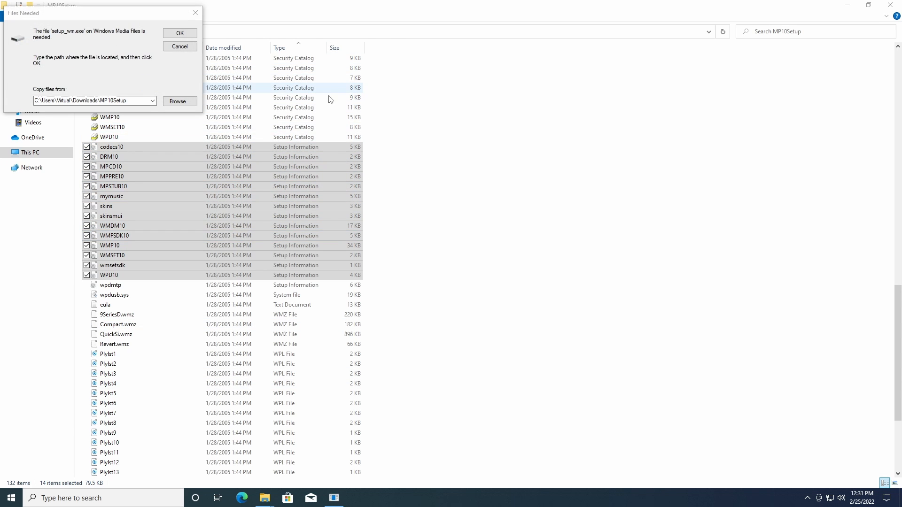
left_click(179, 33)
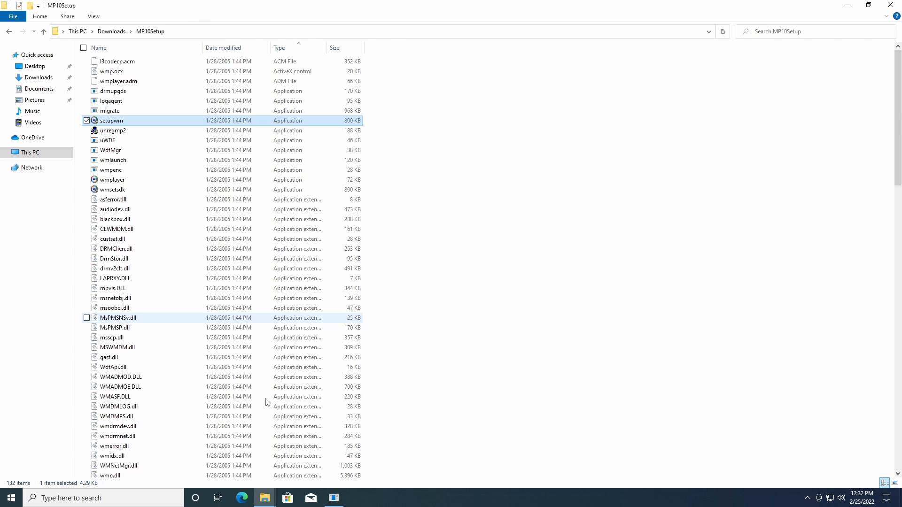
double_click(111, 120)
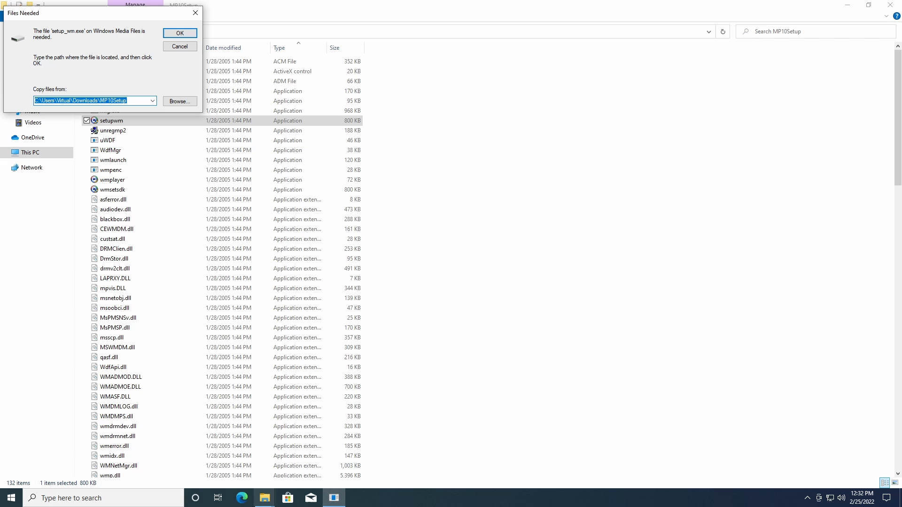
left_click(180, 33)
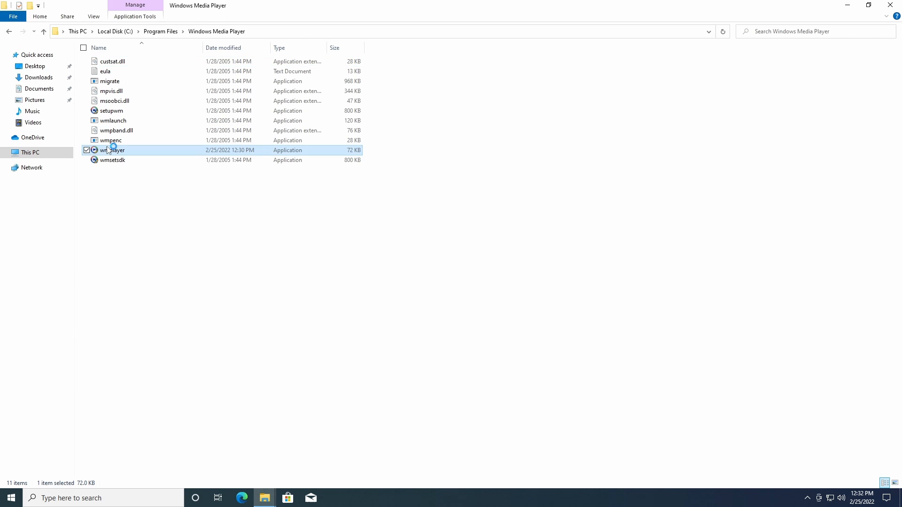
double_click(113, 150)
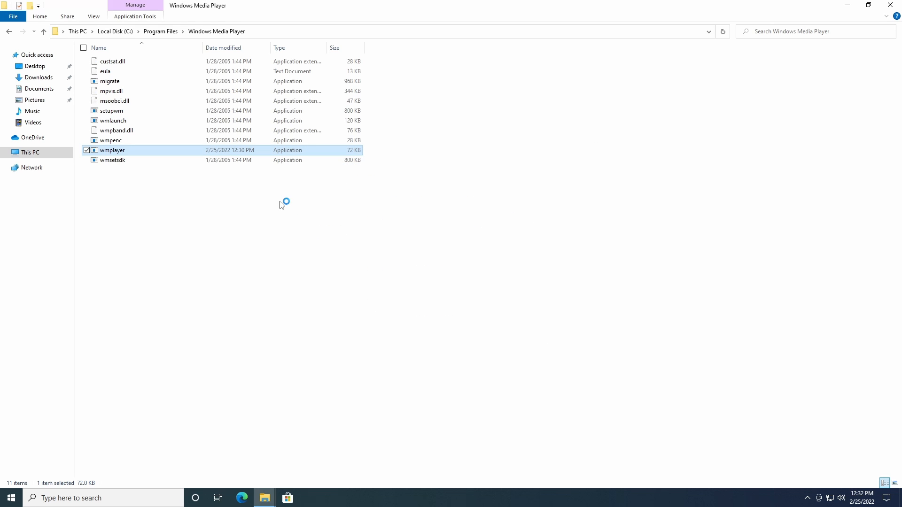
double_click(113, 150)
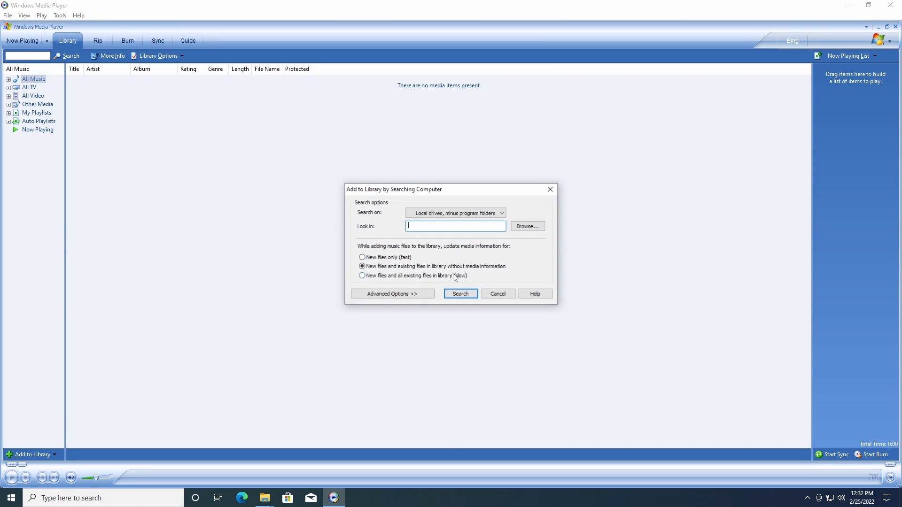
left_click(497, 294)
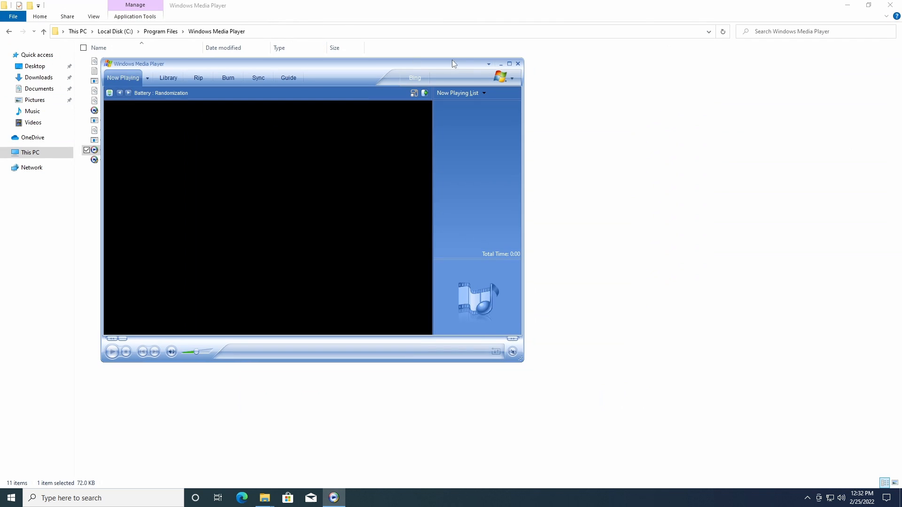
left_click(517, 63)
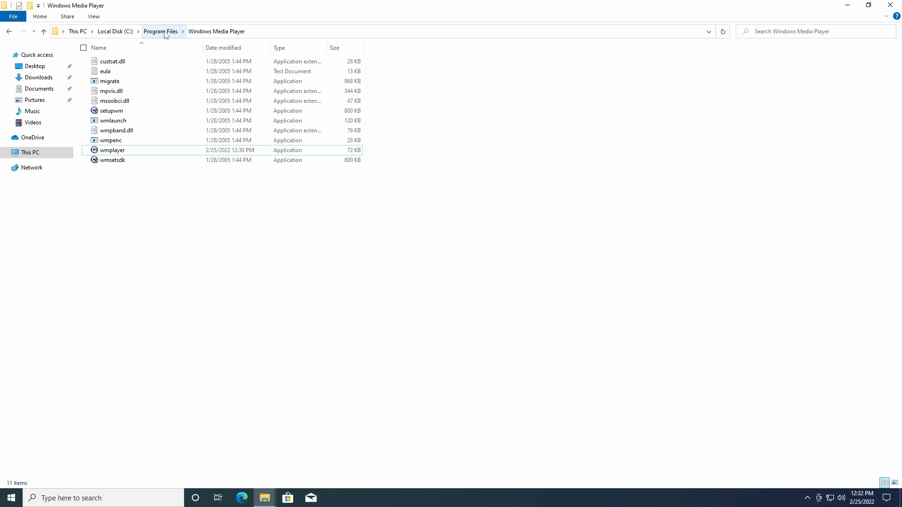
Step: Copy Skins from Program Files (x86)\Windows Media Player into Program Files\Windows Media Player
left_click(160, 31)
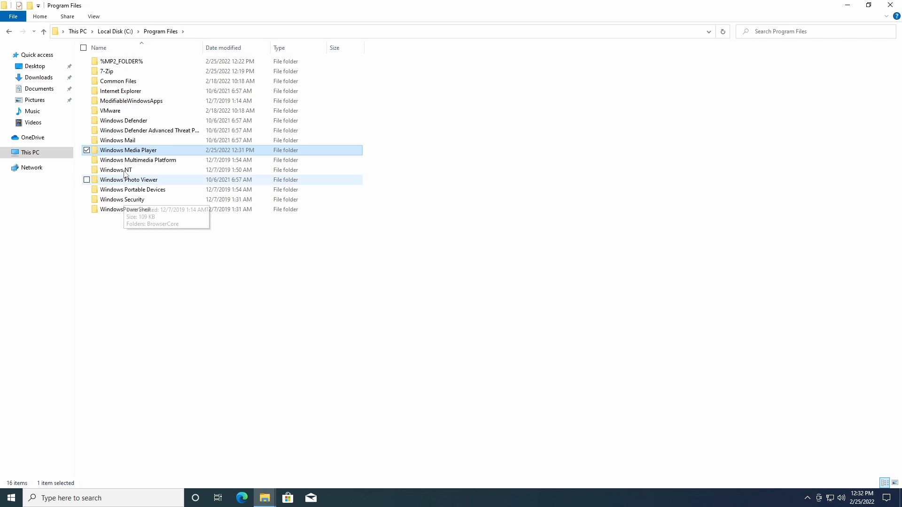
left_click(167, 31)
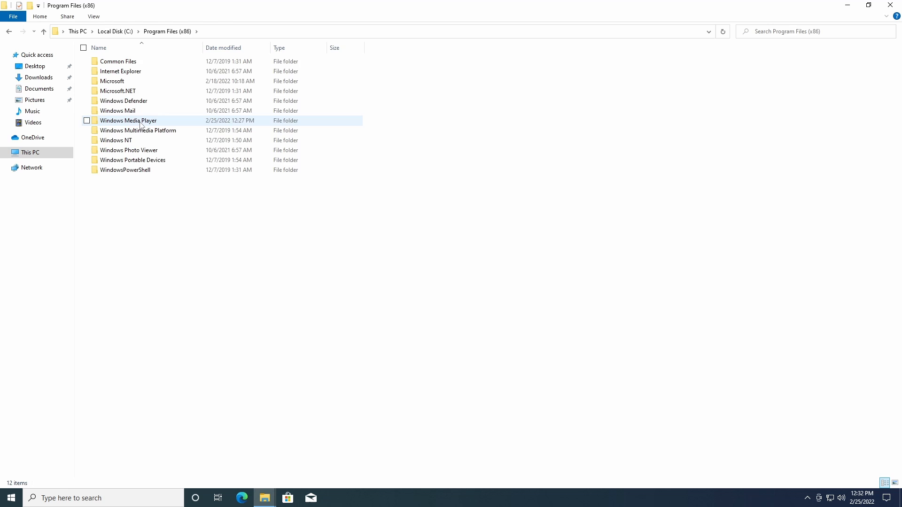
double_click(127, 121)
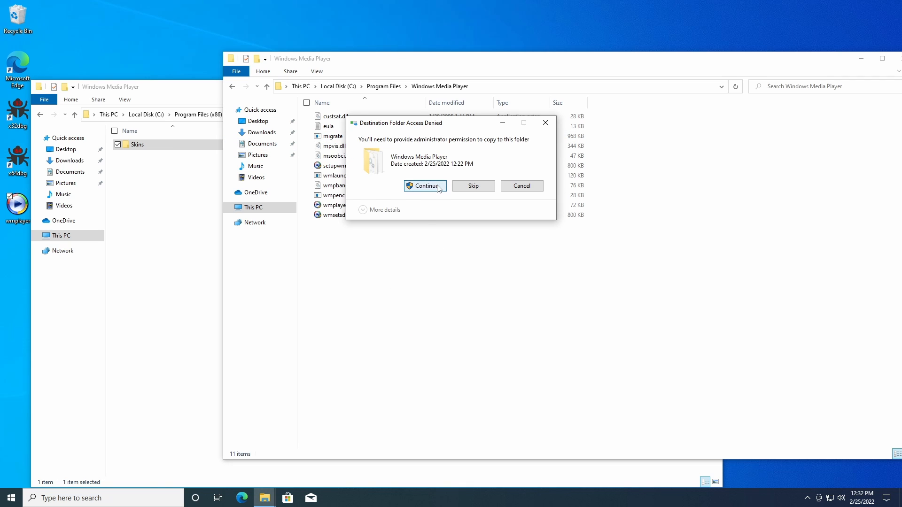
left_click(426, 186)
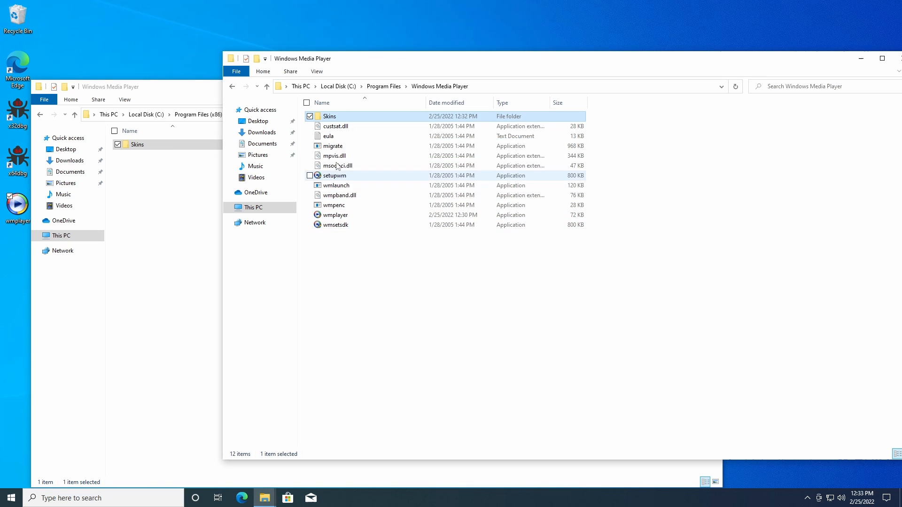
Step: Launch wmplayer to check the Compact, Corporate and Revert skins, then close it
double_click(336, 215)
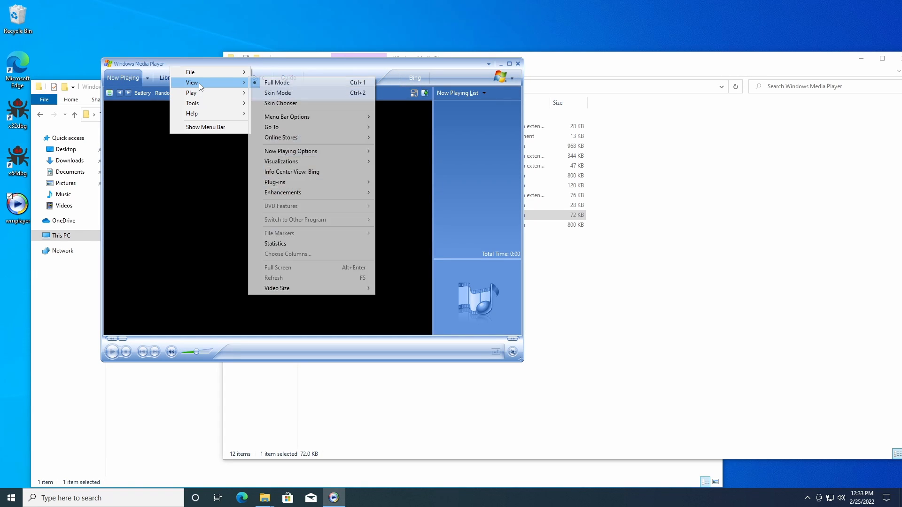
mouse_move(192, 113)
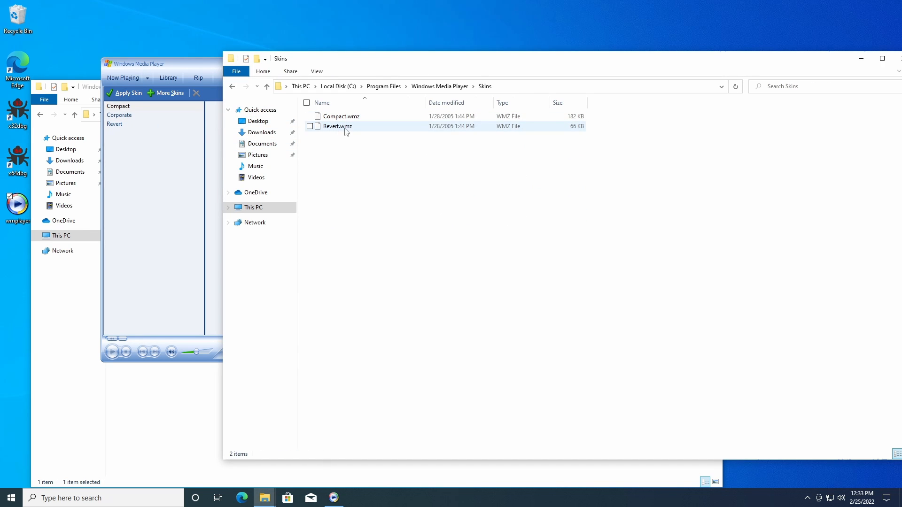
left_click(118, 106)
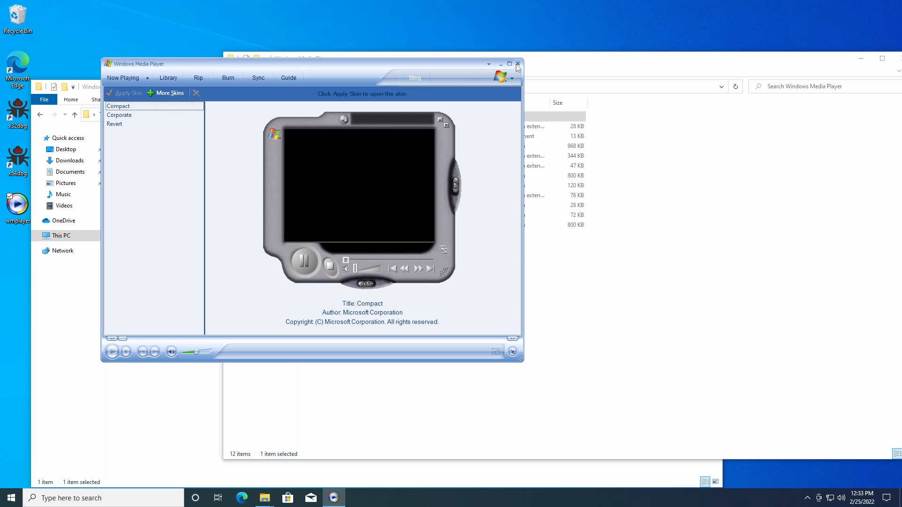
left_click(516, 63)
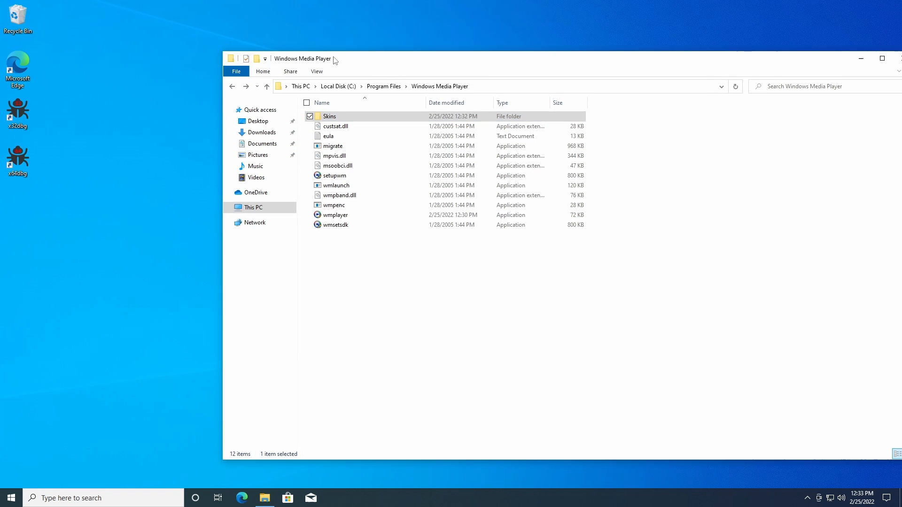
Step: Locate the Start menu's Windows Media Player shortcut and open its Properties
left_click(10, 498)
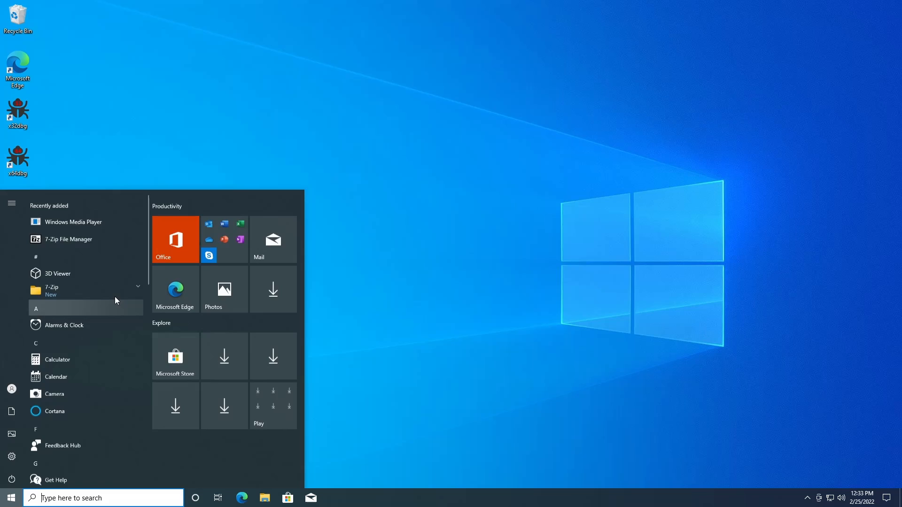
right_click(73, 222)
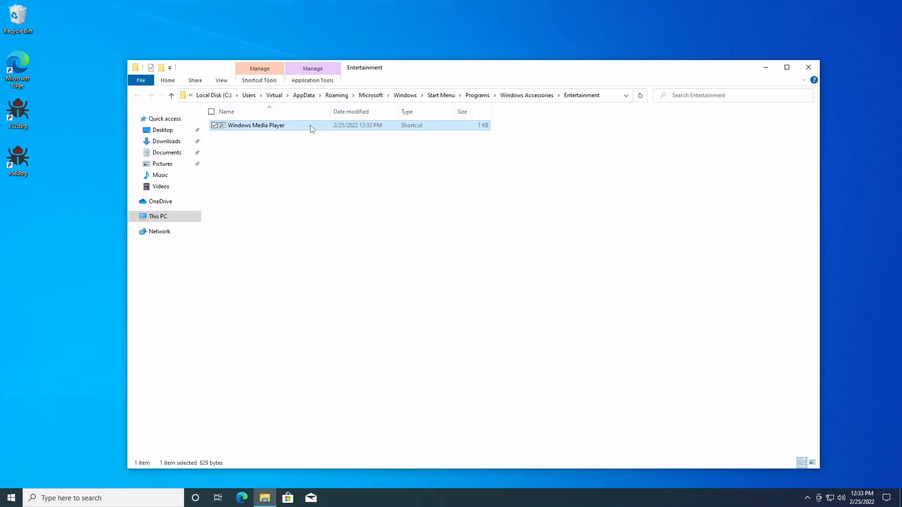
double_click(256, 126)
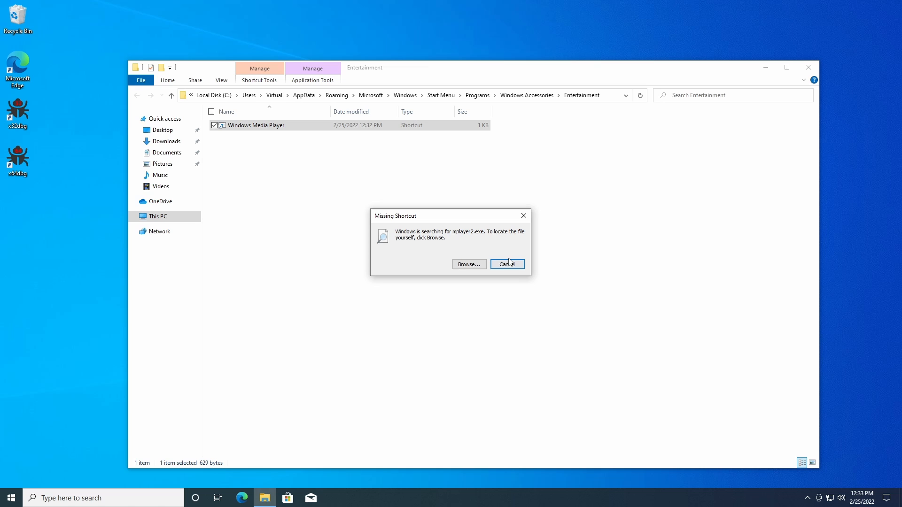
right_click(255, 125)
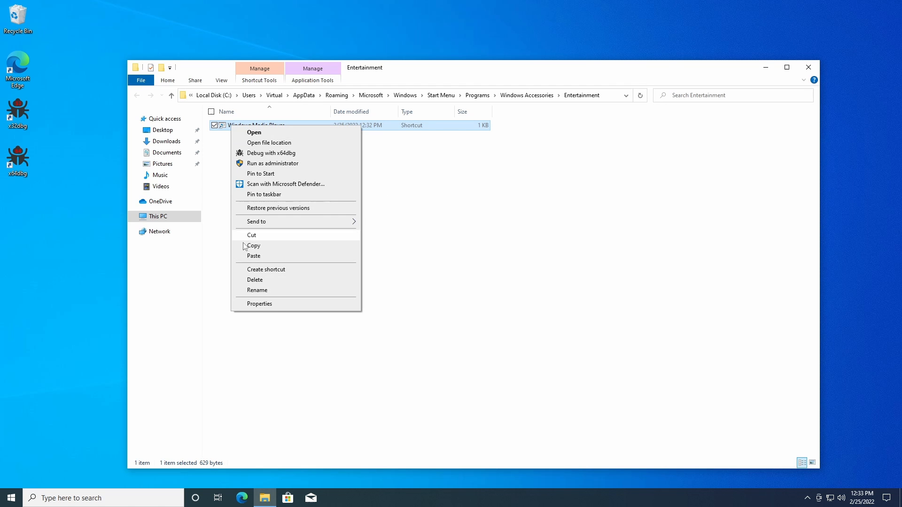
left_click(303, 193)
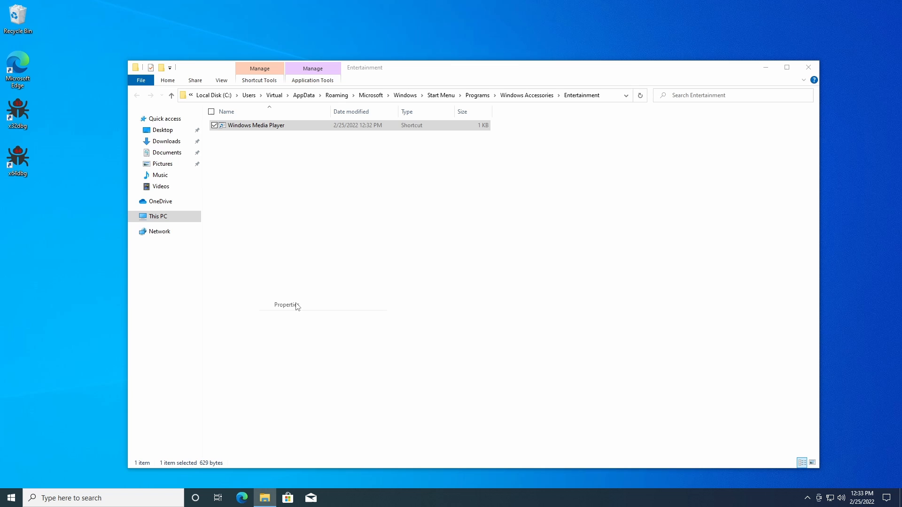
Step: Set the shortcut Target to wmplayer.exe in Program Files\Windows Media Player
left_click(286, 305)
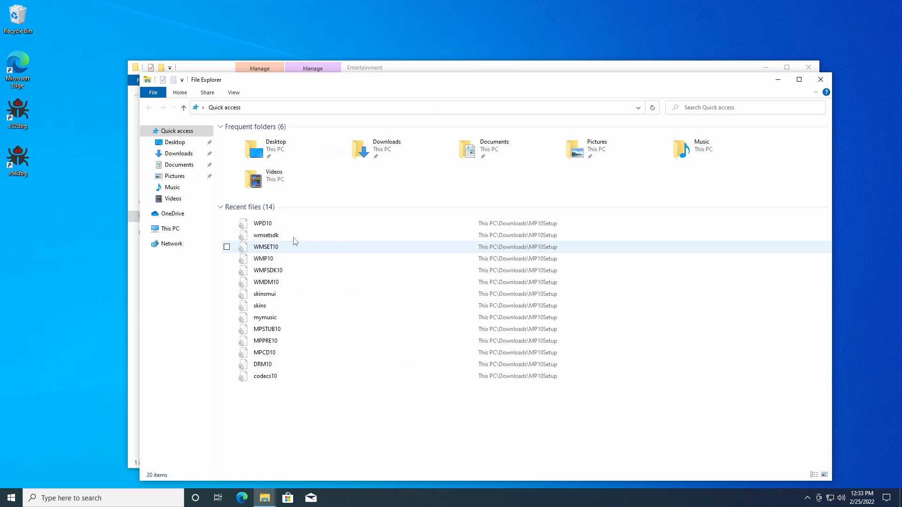
left_click(170, 228)
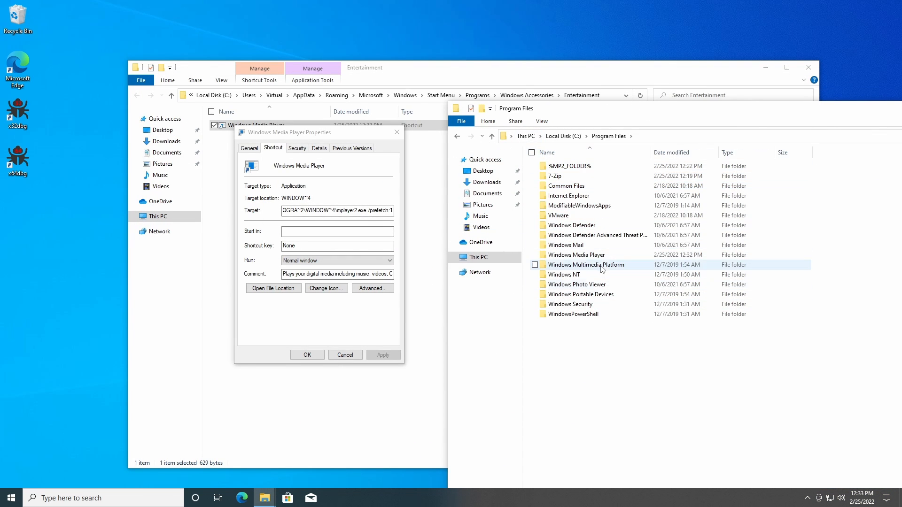
double_click(575, 255)
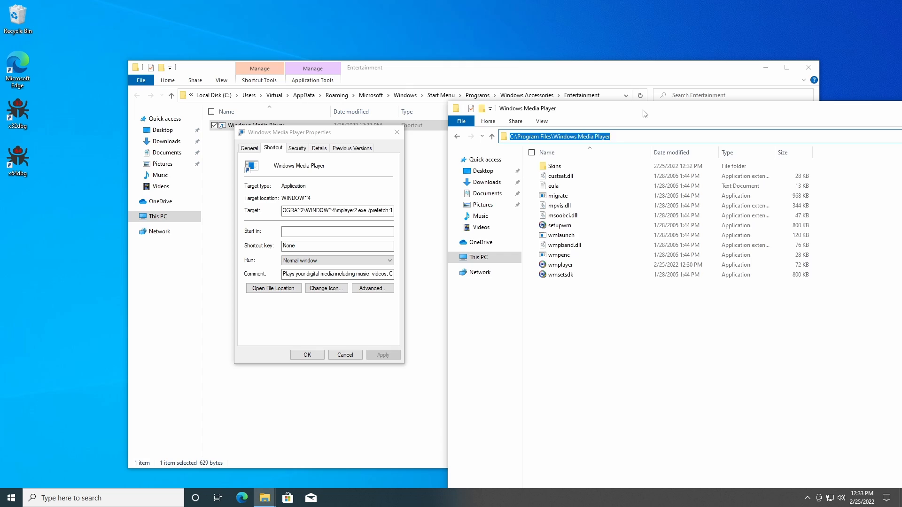
left_click(337, 211)
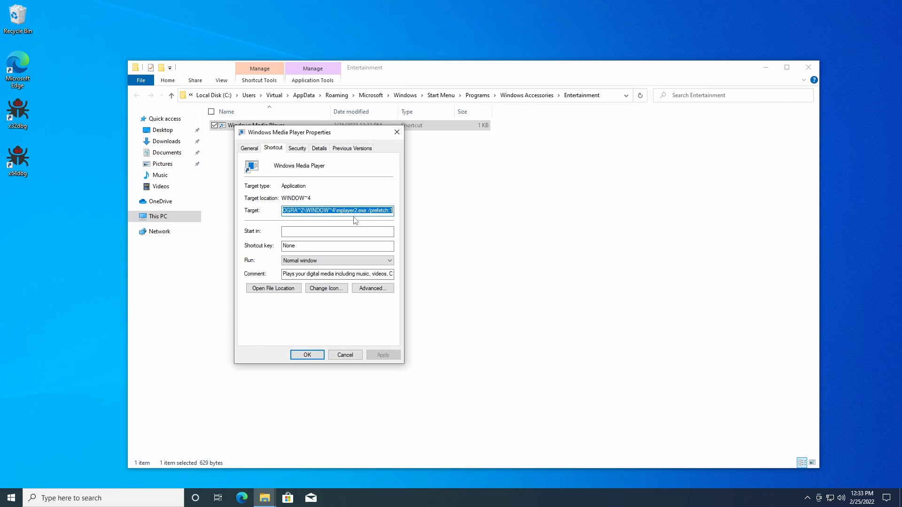
left_click(359, 210)
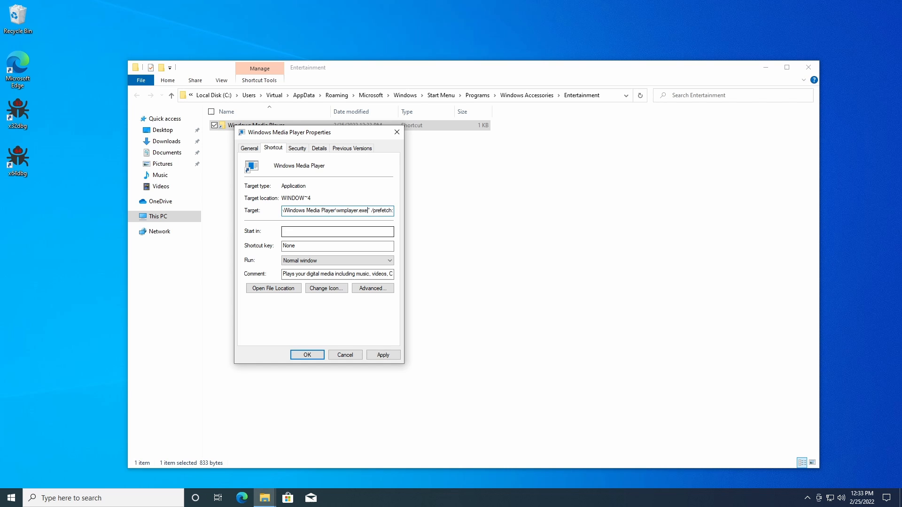
left_click(307, 355)
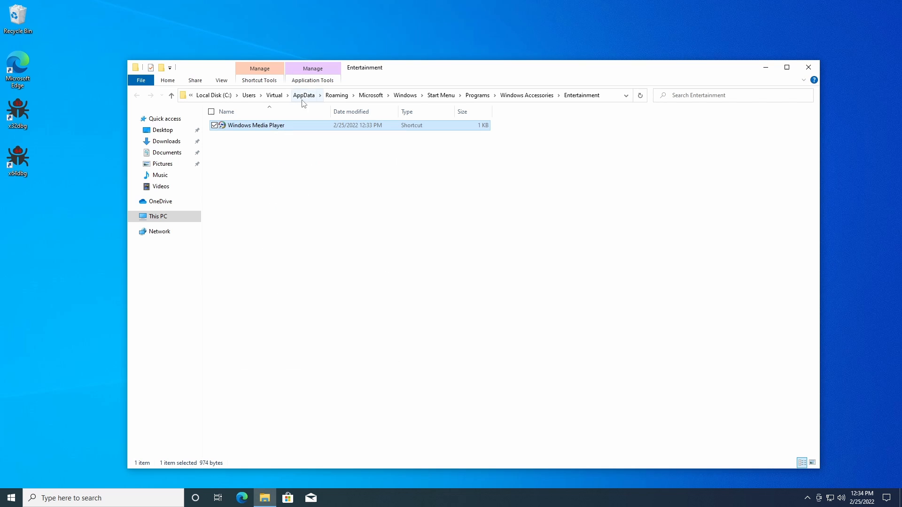
Step: Launch WMP 10 from the shortcut, view Library and Now Playing, close everything, open Recycle Bin
double_click(257, 125)
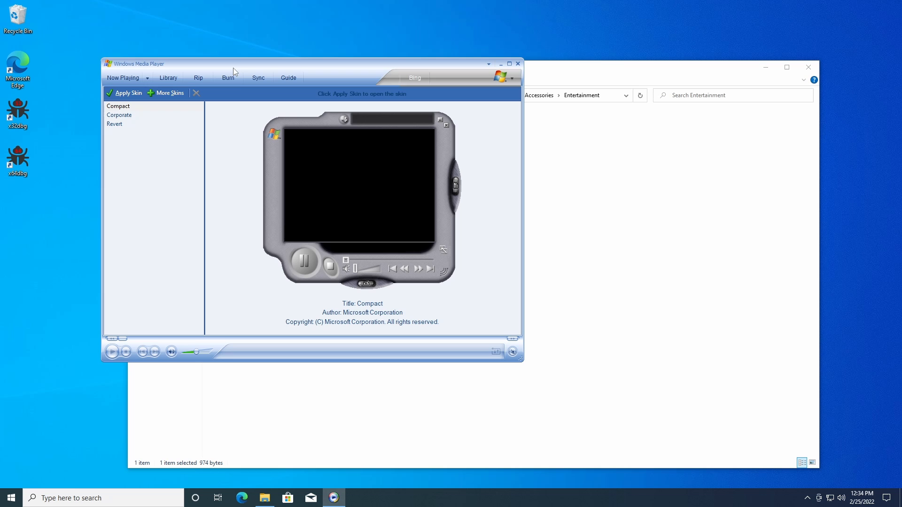
left_click(168, 77)
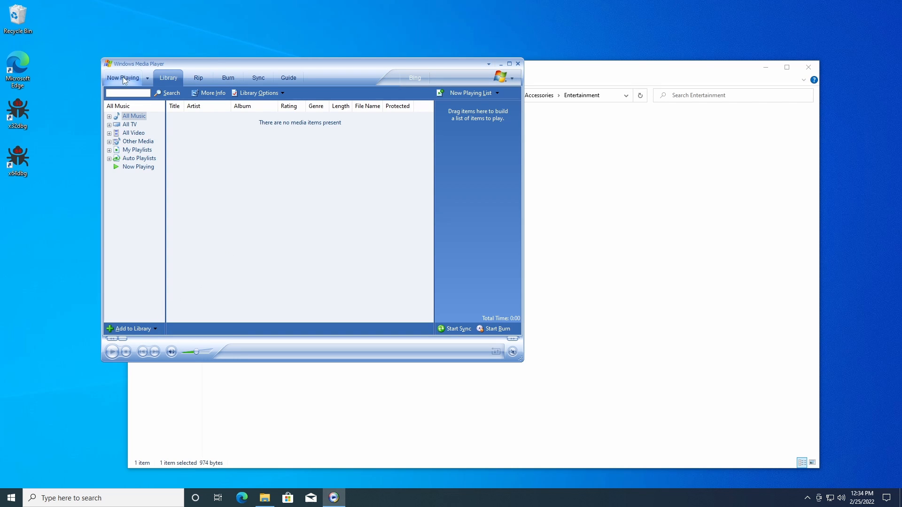
left_click(123, 77)
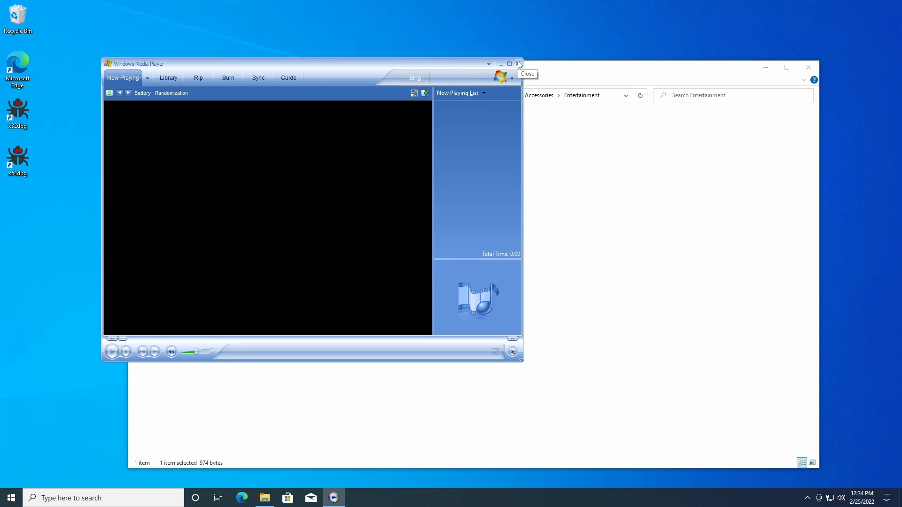
left_click(518, 64)
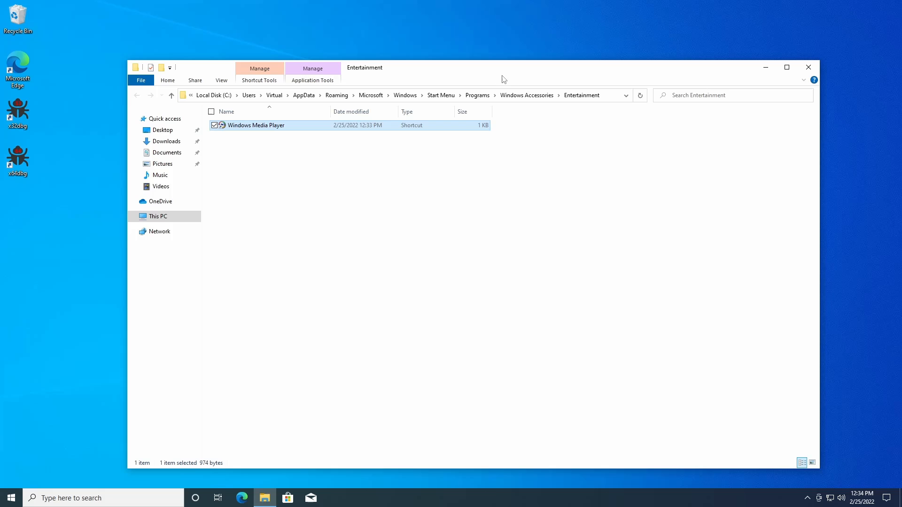
left_click(808, 67)
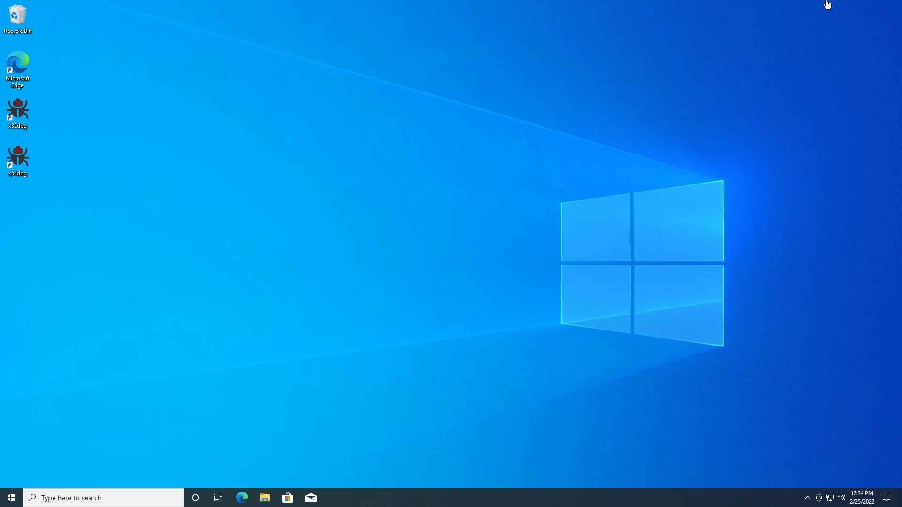
mouse_move(246, 252)
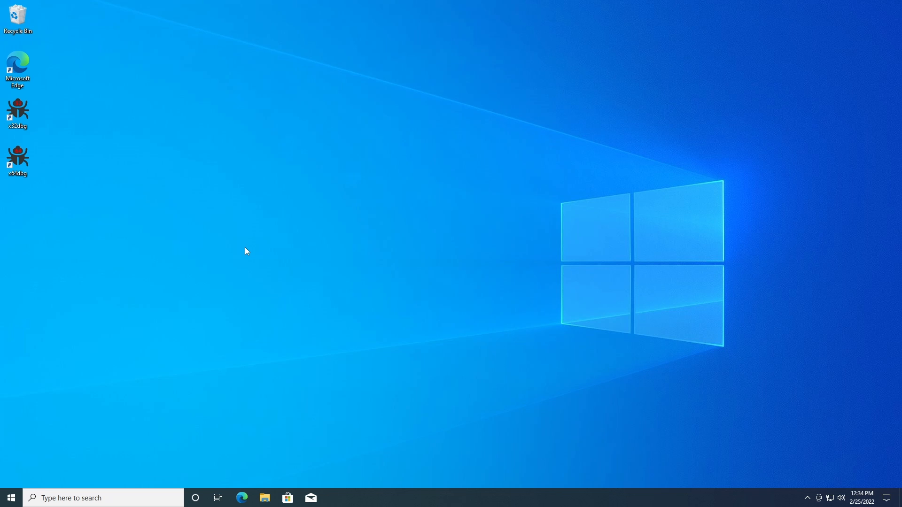
mouse_move(326, 258)
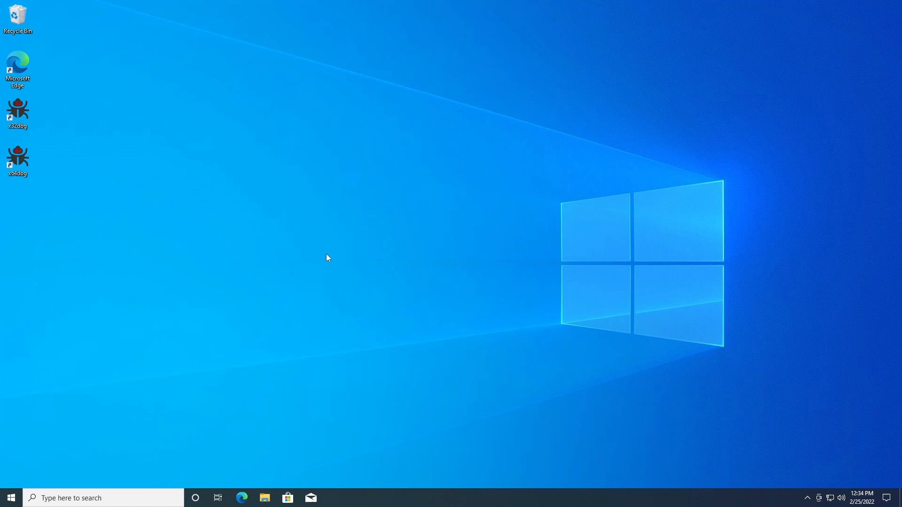
double_click(18, 18)
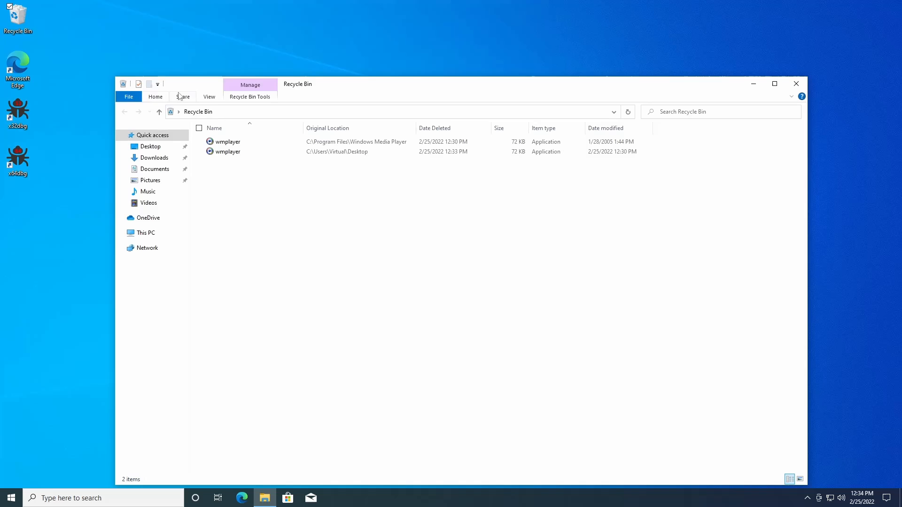